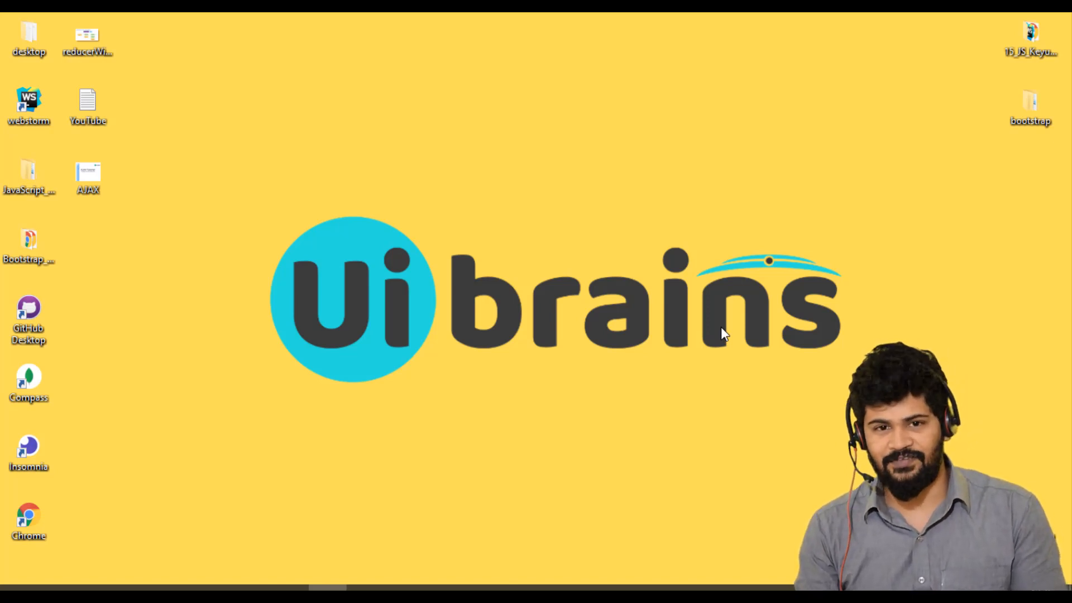
pyautogui.moveTo(702, 345)
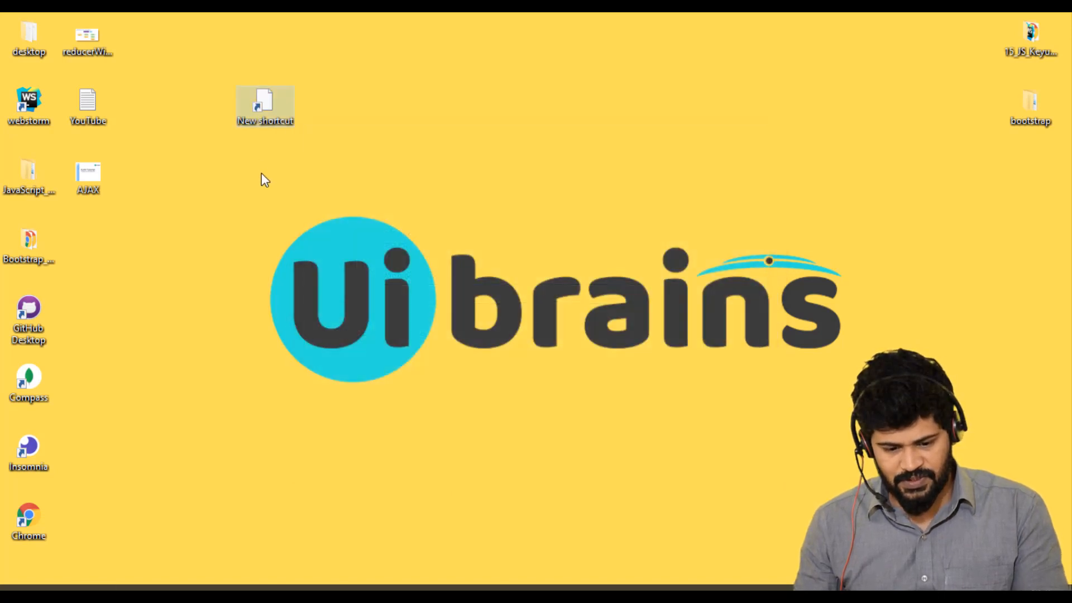
# Create a desktop folder named AJAX_Tutorial, then launch WebStorm
pyautogui.rightClick(266, 180)
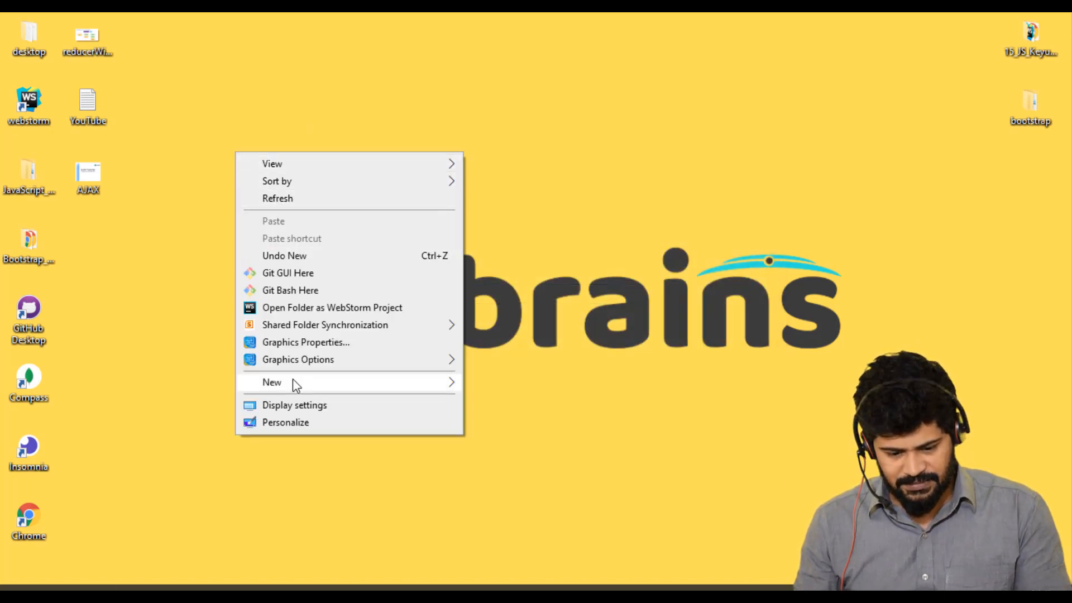
pyautogui.click(271, 382)
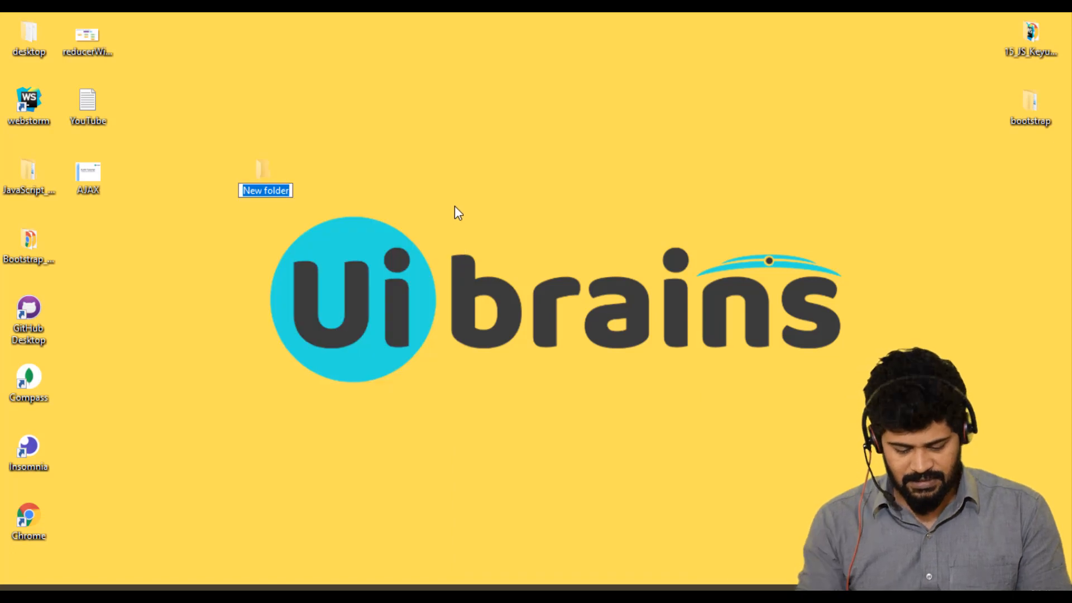
pyautogui.write('AJAX')
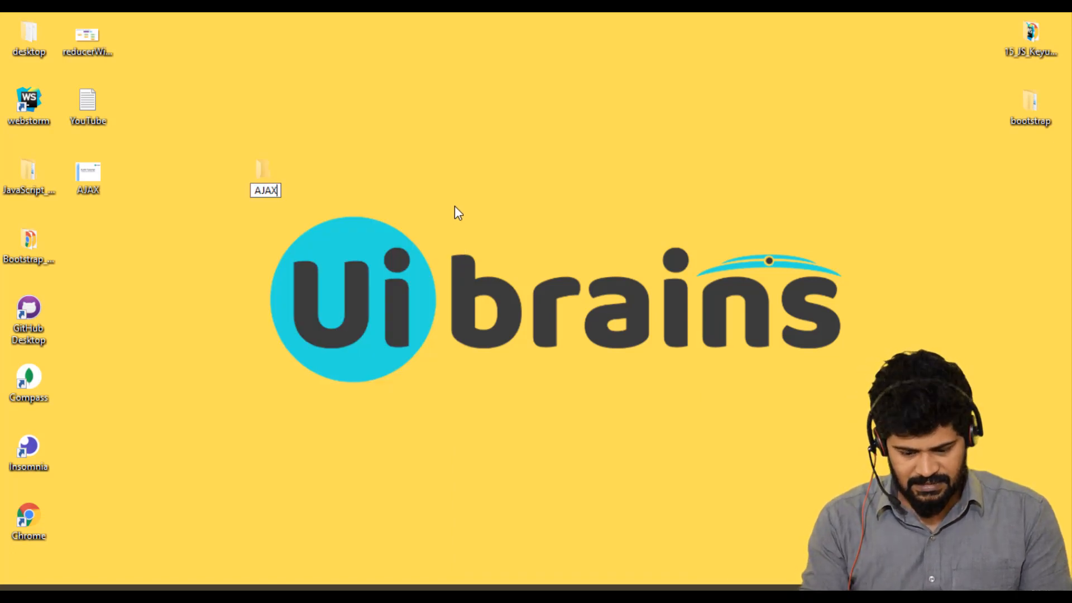
pyautogui.write('_tu')
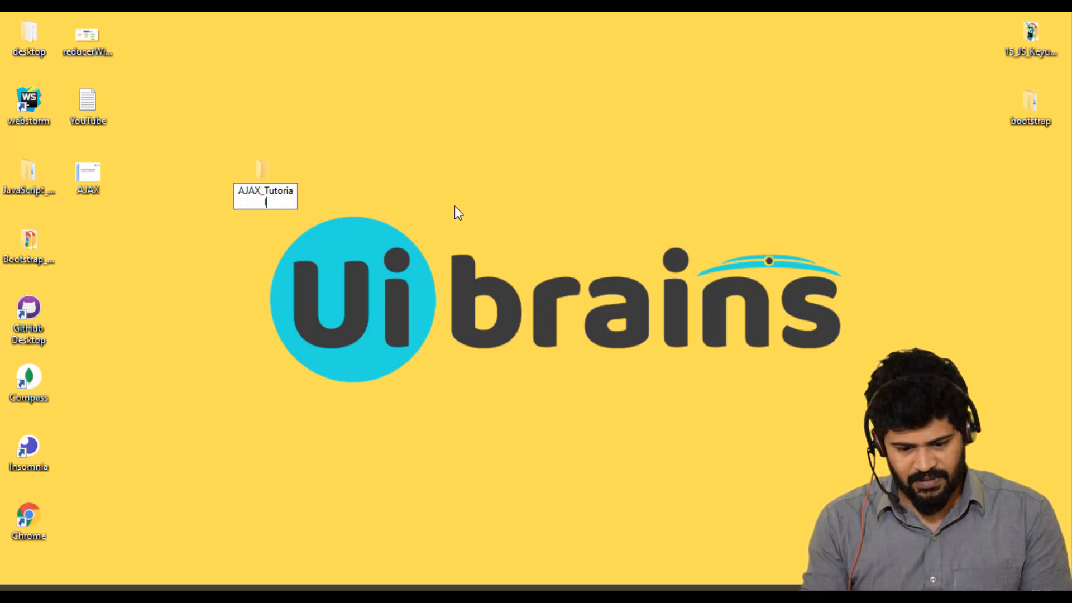
pyautogui.press('Return')
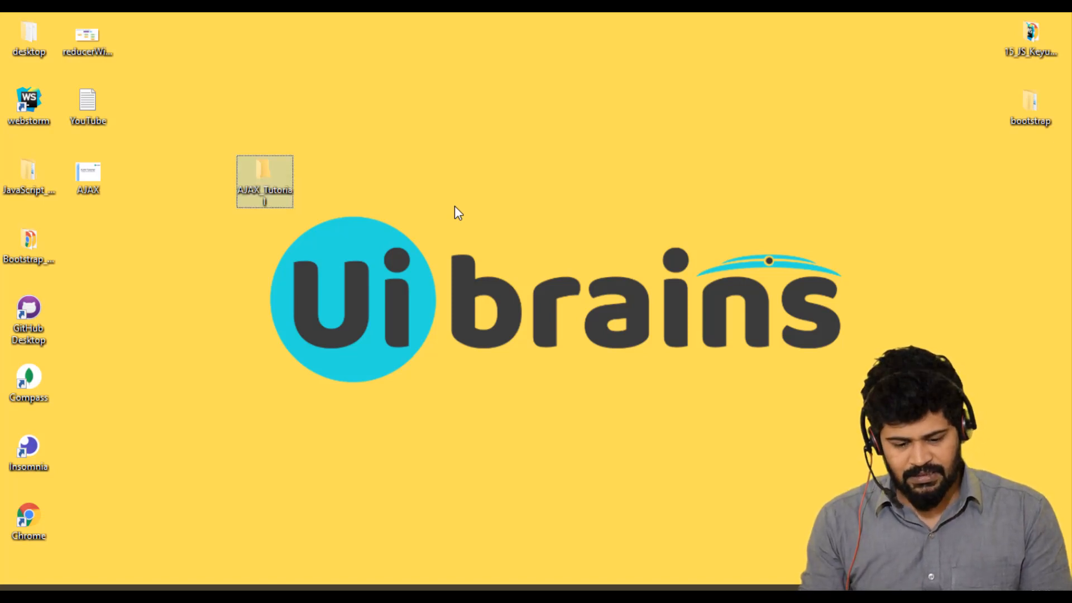
pyautogui.doubleClick(265, 169)
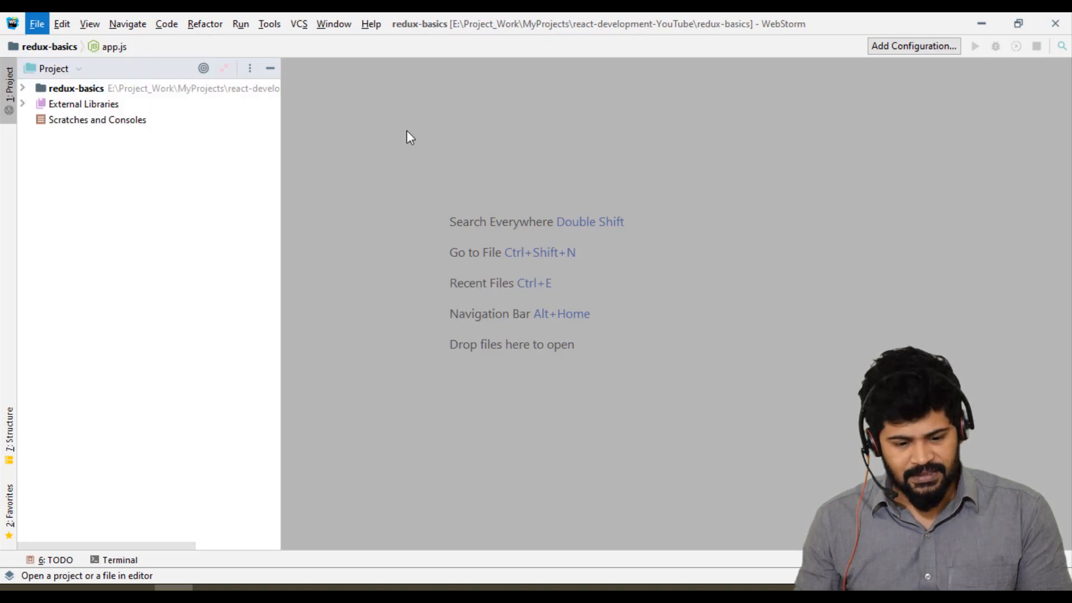
# Open the desktop AJAX_Tutorial folder as the WebStorm project
pyautogui.click(36, 23)
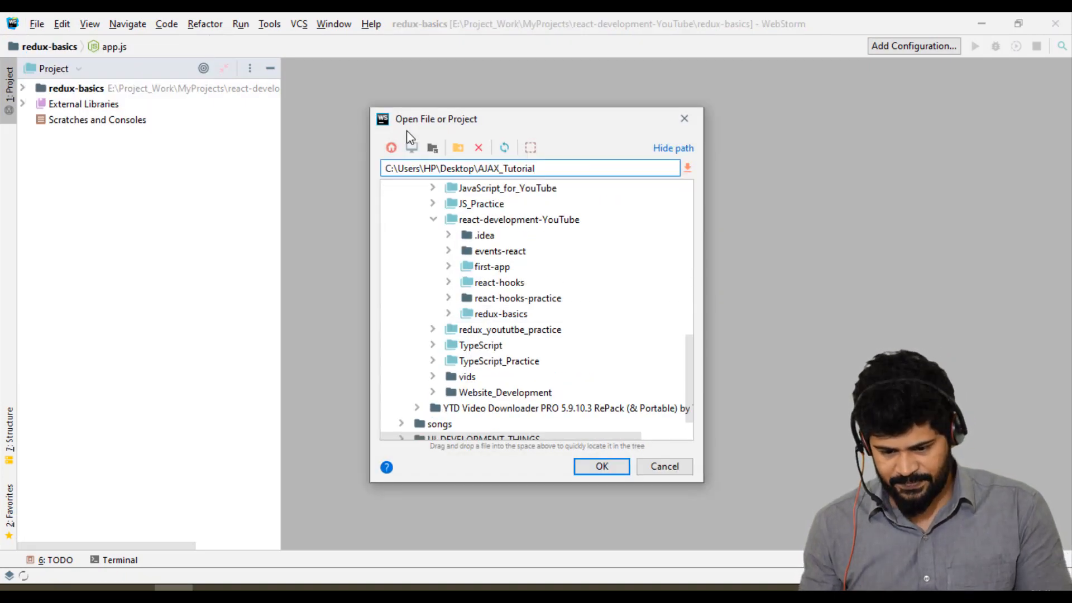
pyautogui.click(600, 466)
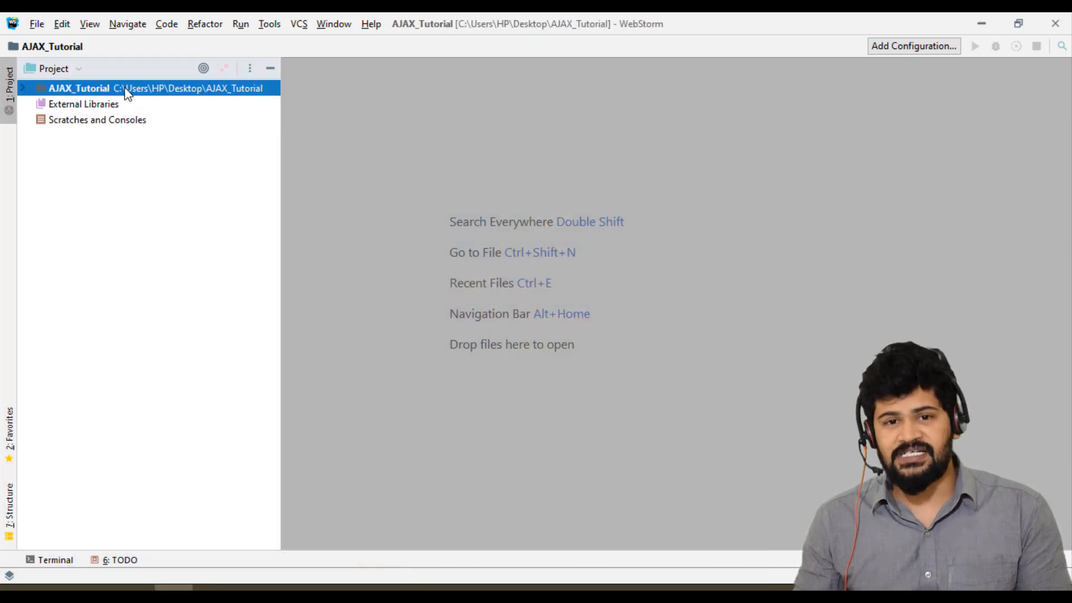
pyautogui.moveTo(45, 179)
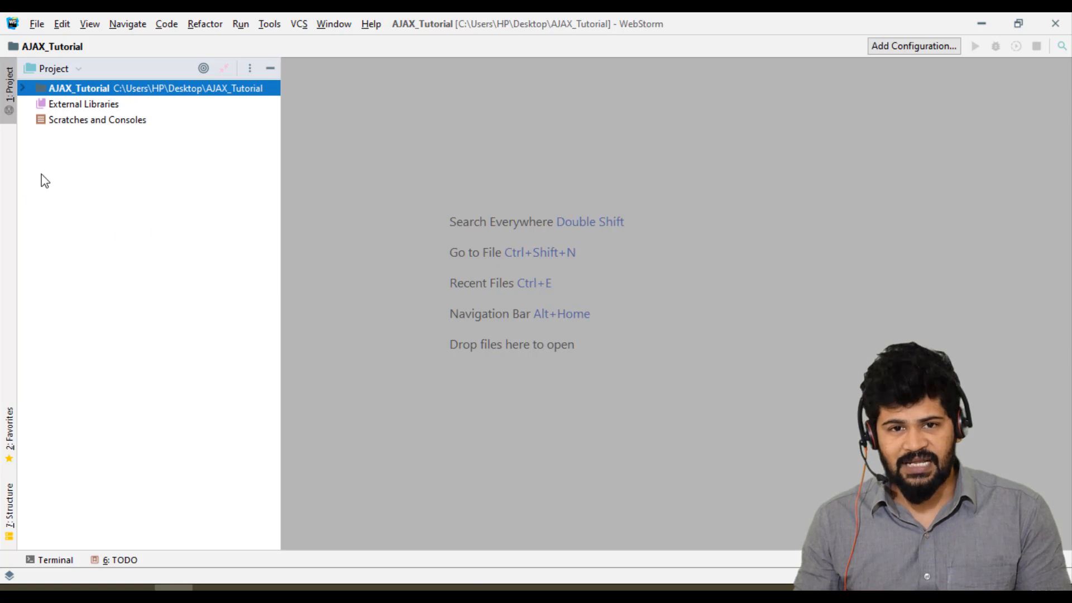
pyautogui.moveTo(417, 129)
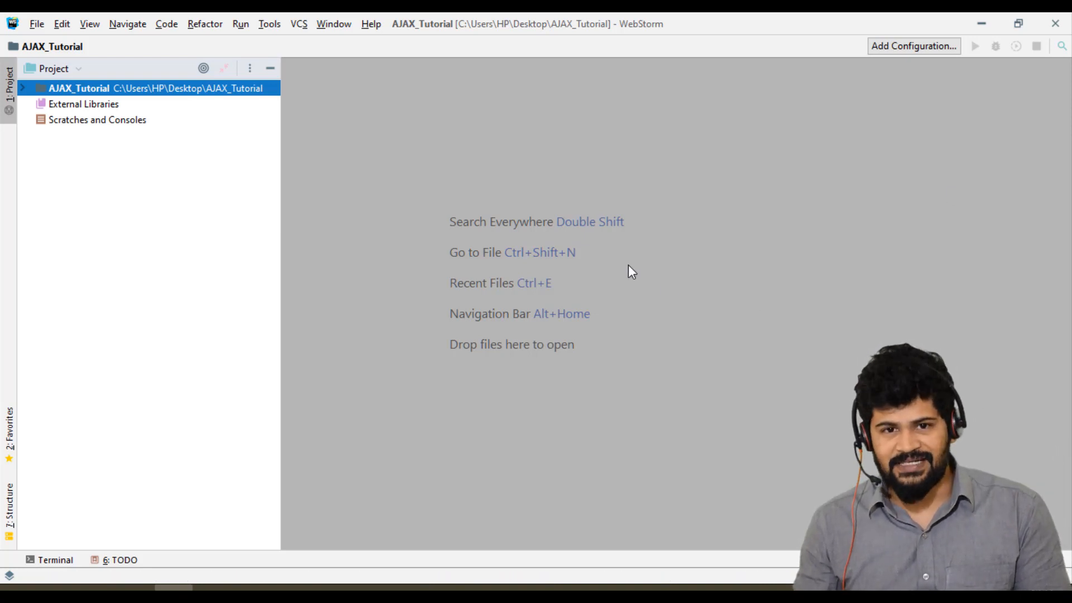
pyautogui.moveTo(612, 266)
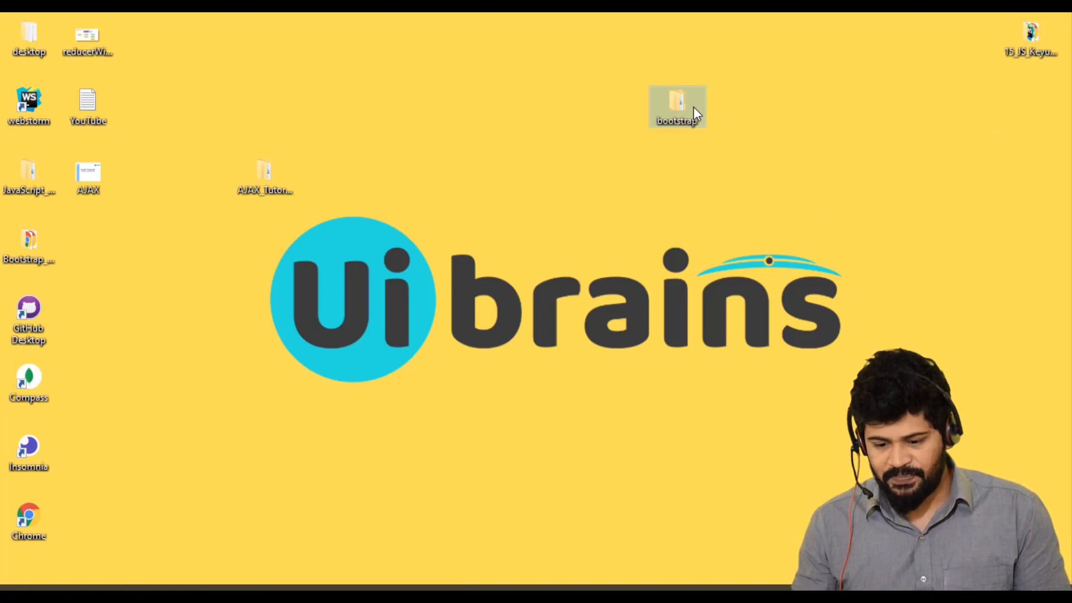
# Open the desktop bootstrap folder showing css, img, js and webfonts
pyautogui.doubleClick(676, 106)
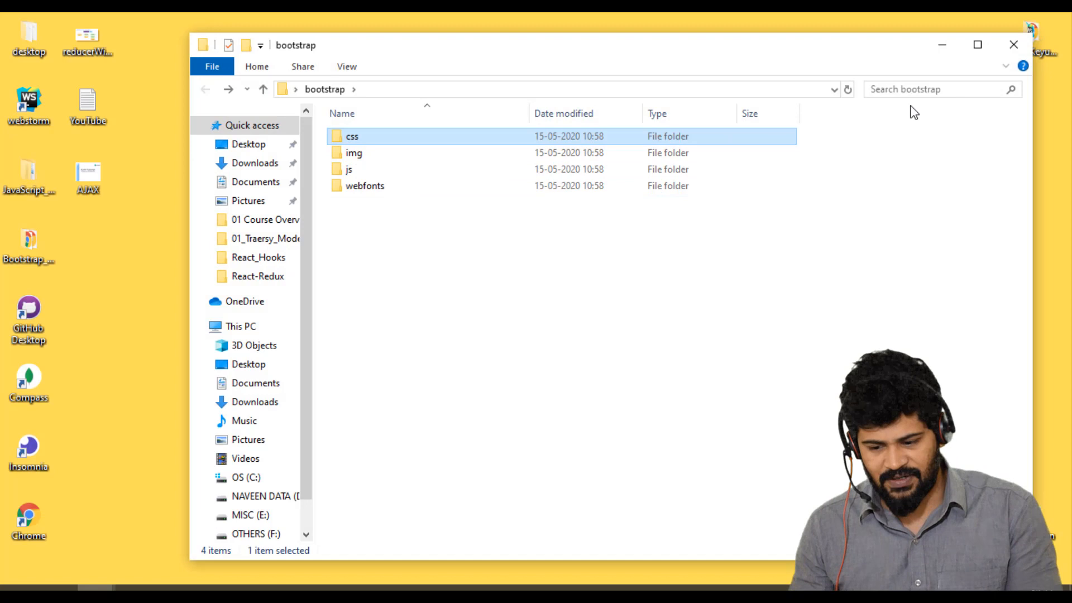
pyautogui.click(1012, 44)
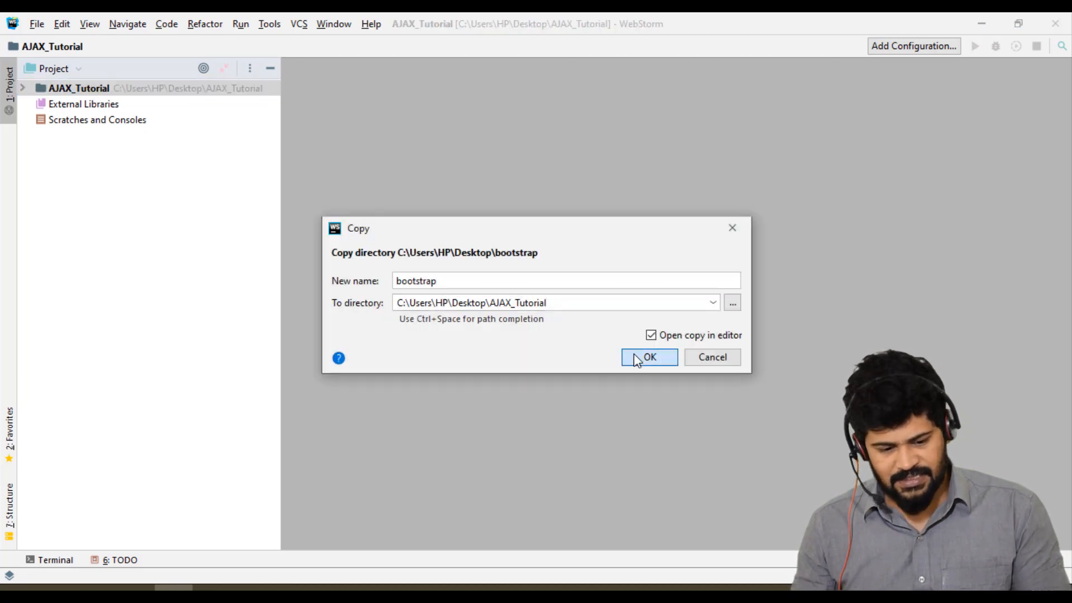
# Confirm copying bootstrap into AJAX_Tutorial, collapse it and select the project root
pyautogui.click(648, 357)
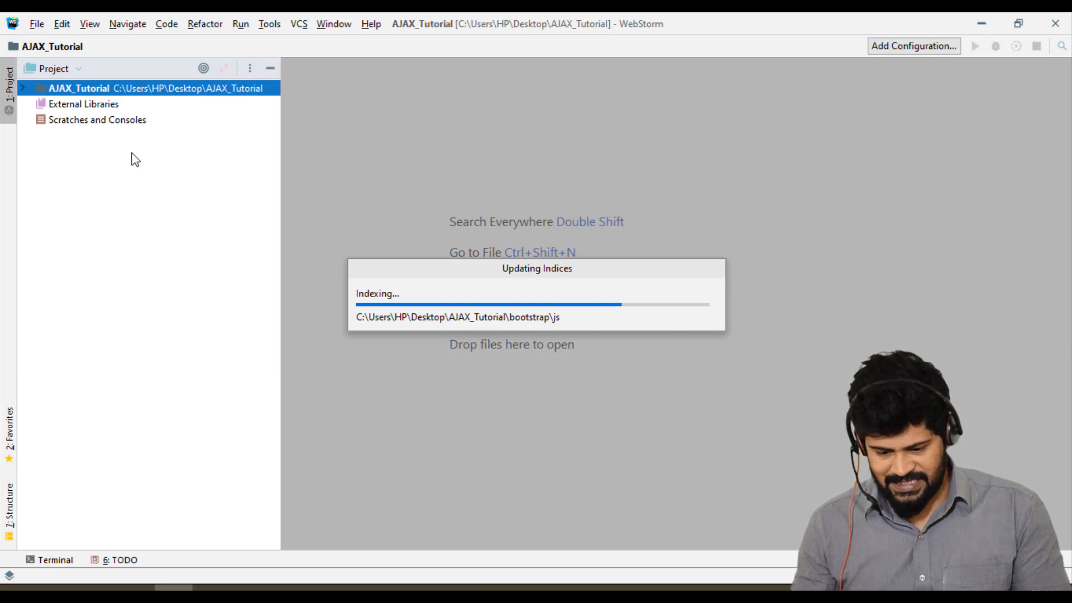
pyautogui.moveTo(132, 153)
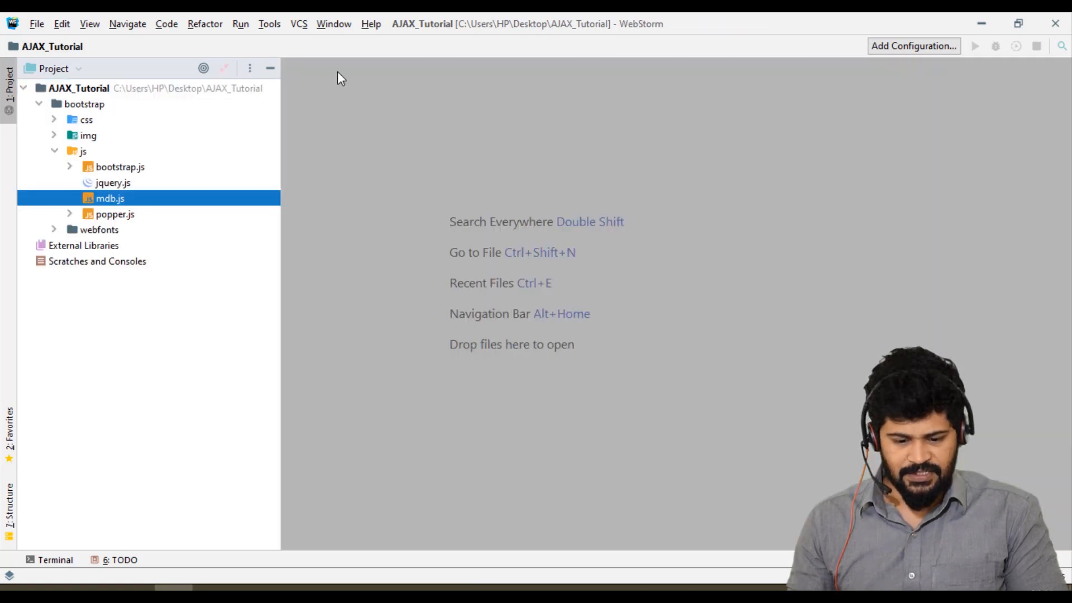
pyautogui.click(83, 103)
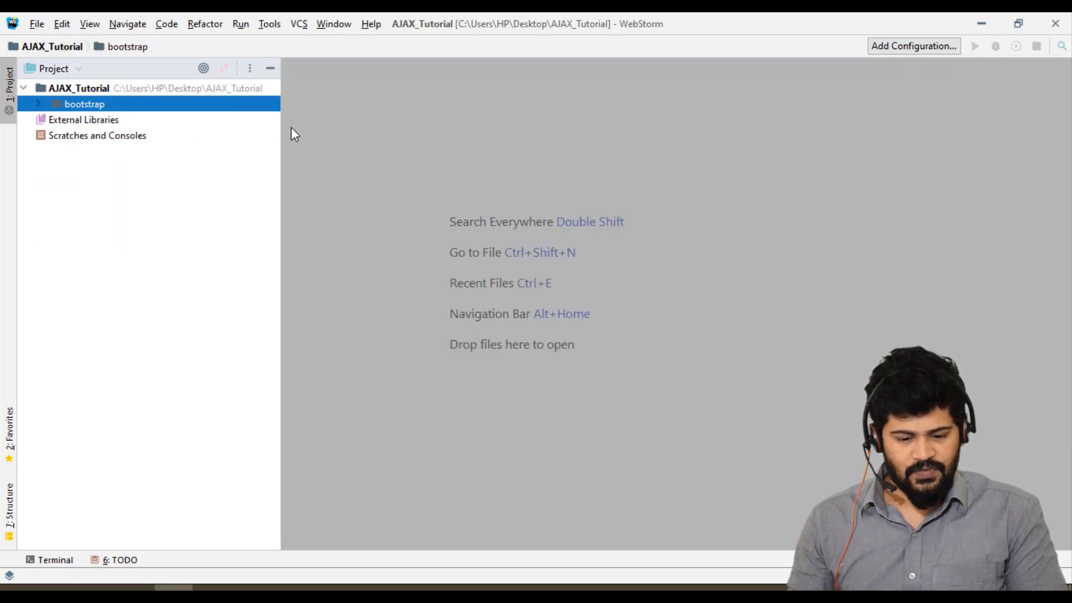
pyautogui.click(78, 87)
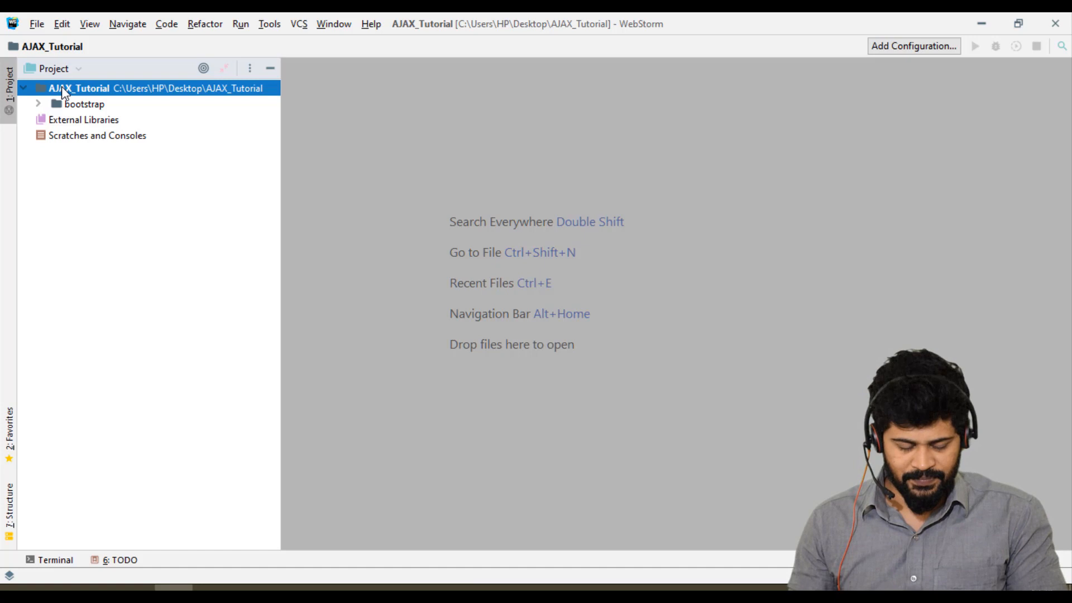
# Create a 01_AJAX_Basics directory under the project root
pyautogui.rightClick(69, 87)
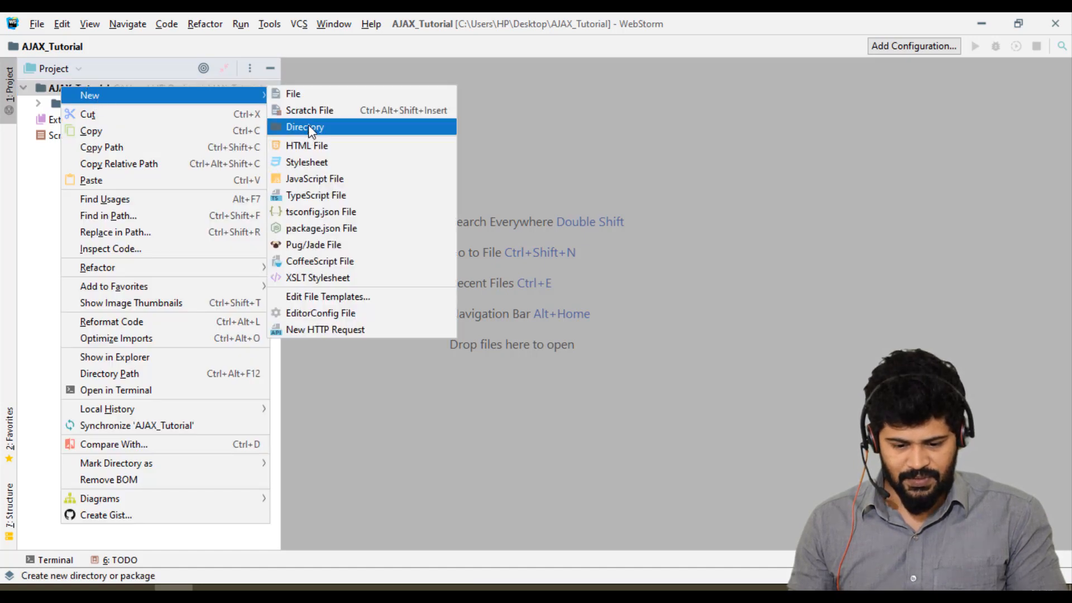
pyautogui.click(305, 126)
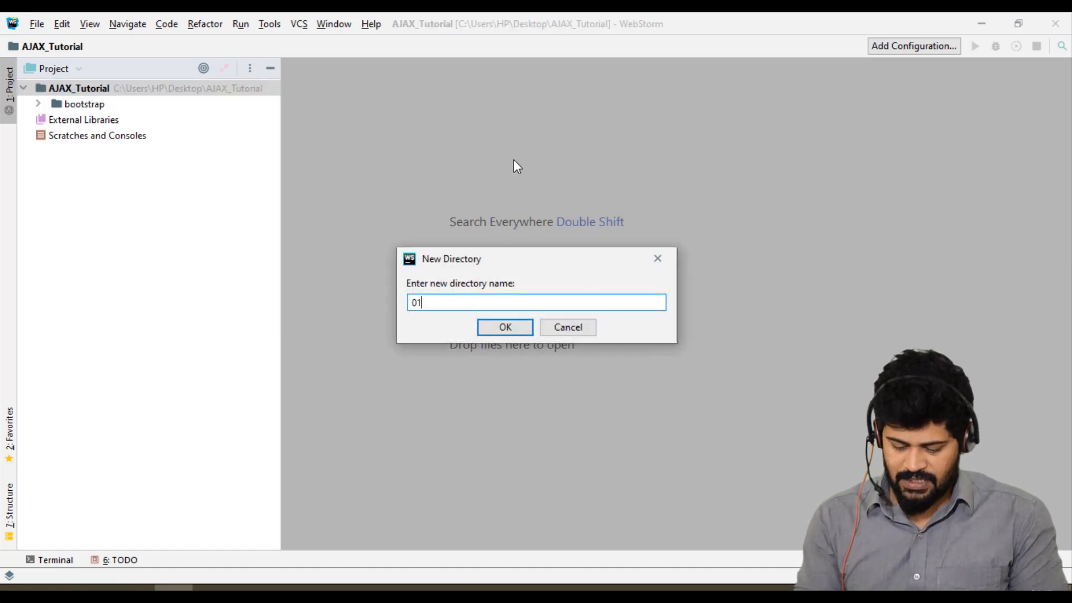
pyautogui.write('_AJAX')
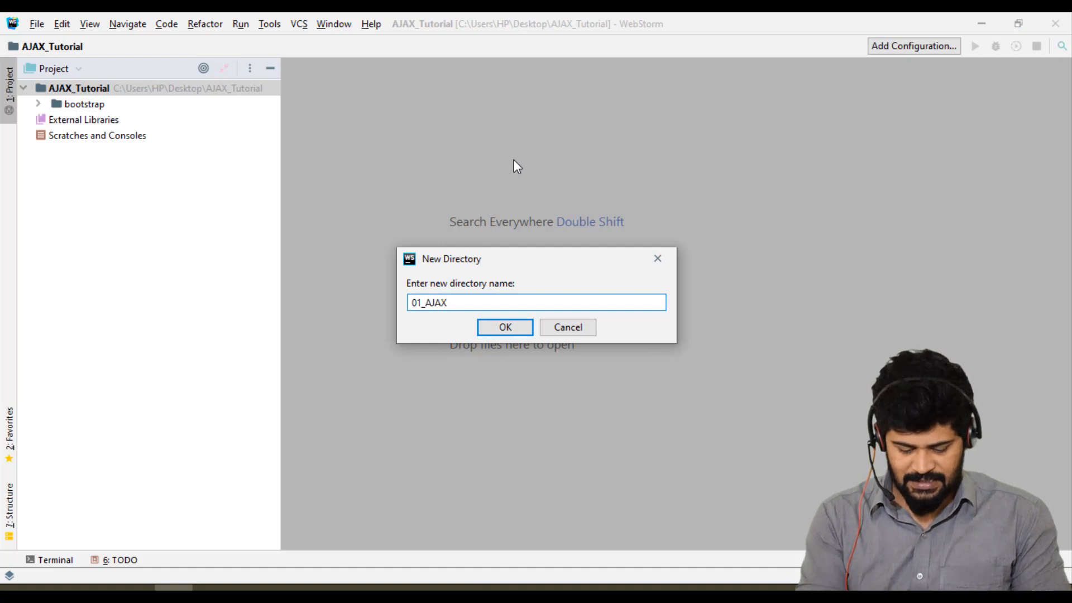
pyautogui.write('_Basics')
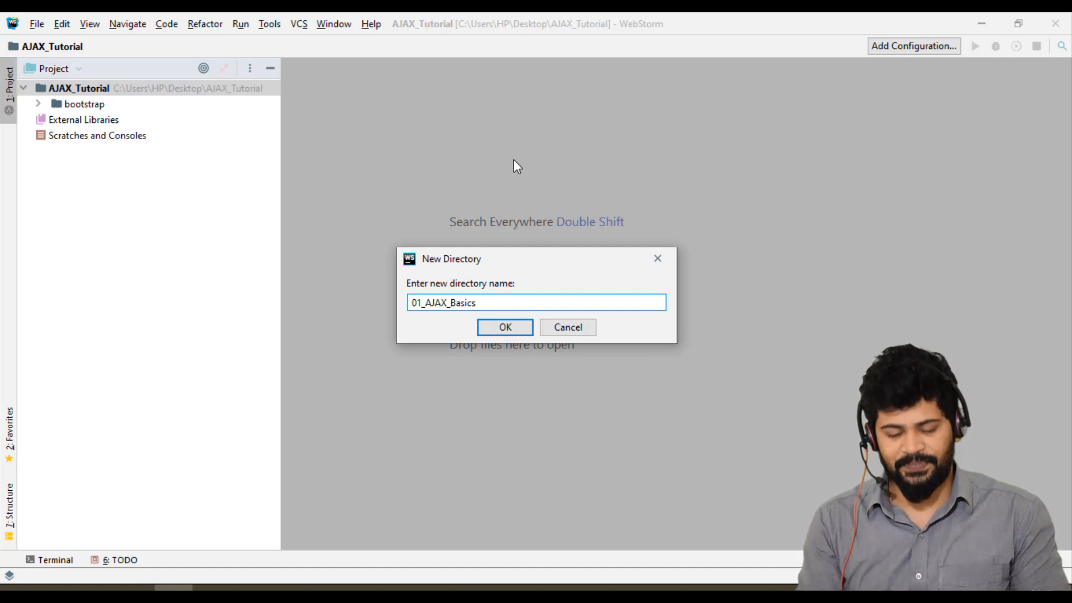
pyautogui.click(504, 327)
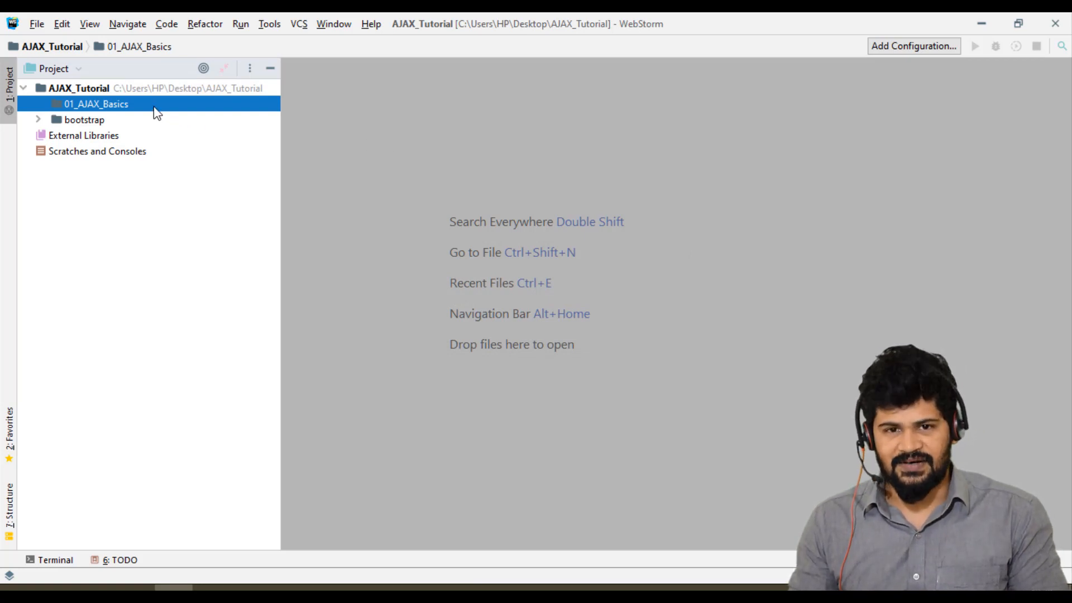
# Add index.html and app.js files inside 01_AJAX_Basics, returning to index.html
pyautogui.rightClick(96, 103)
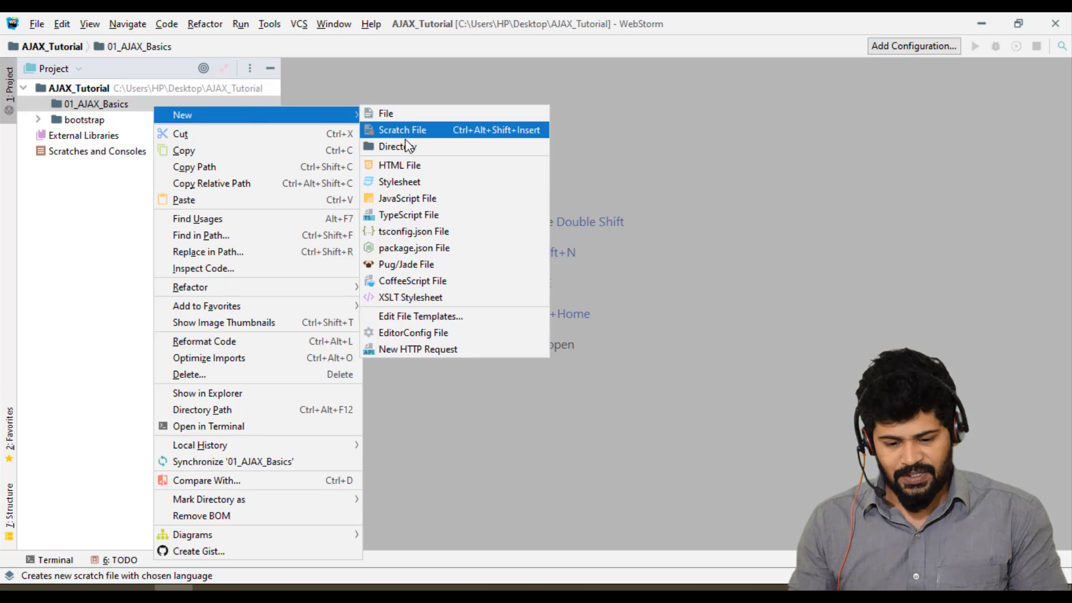
pyautogui.click(400, 165)
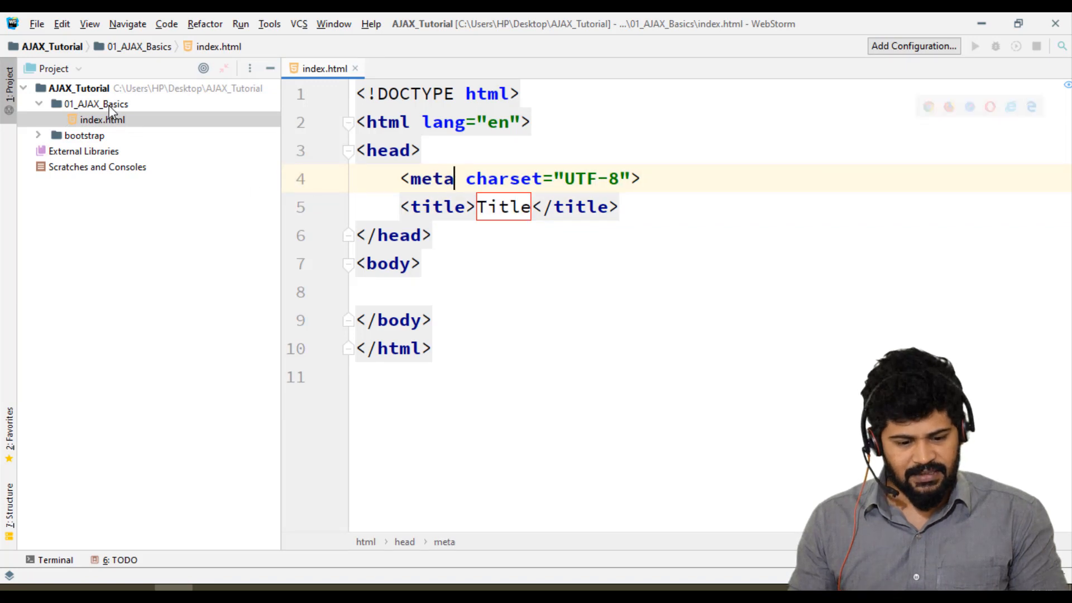
pyautogui.rightClick(102, 120)
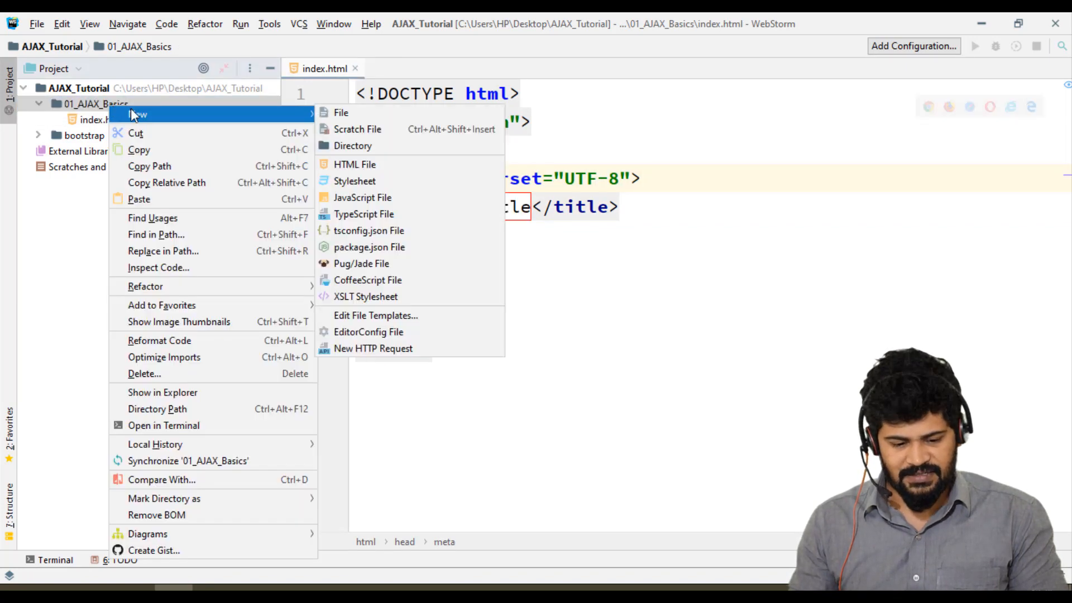
pyautogui.click(362, 197)
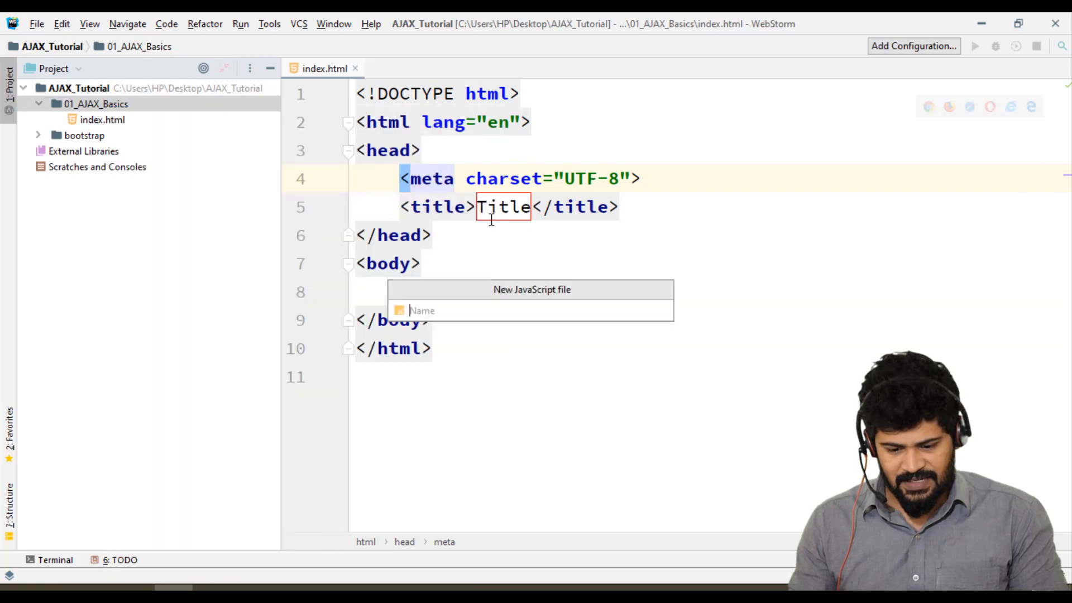
pyautogui.write('app')
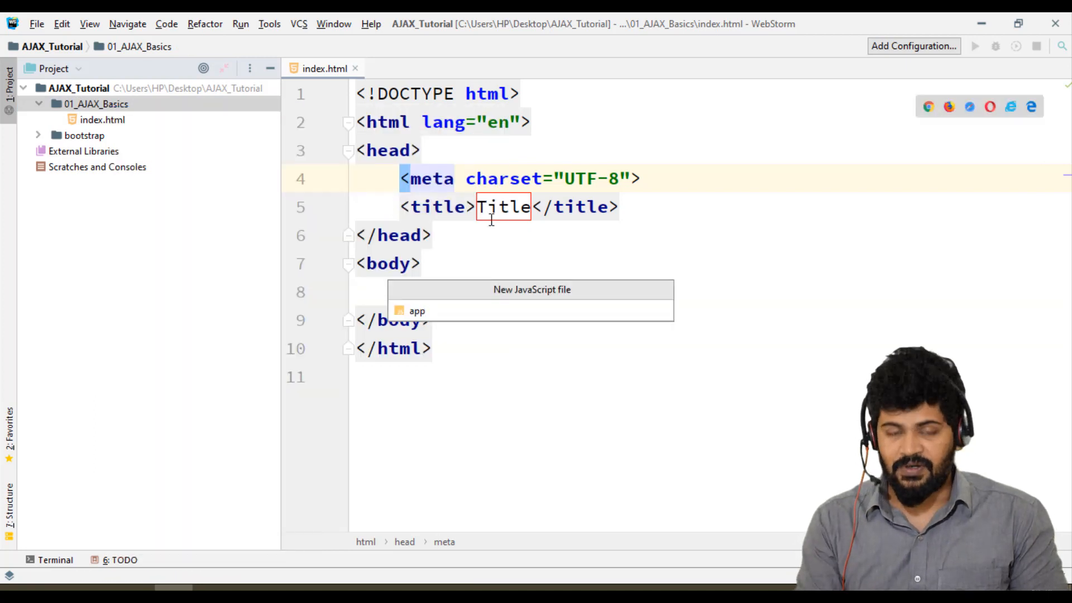
pyautogui.click(416, 311)
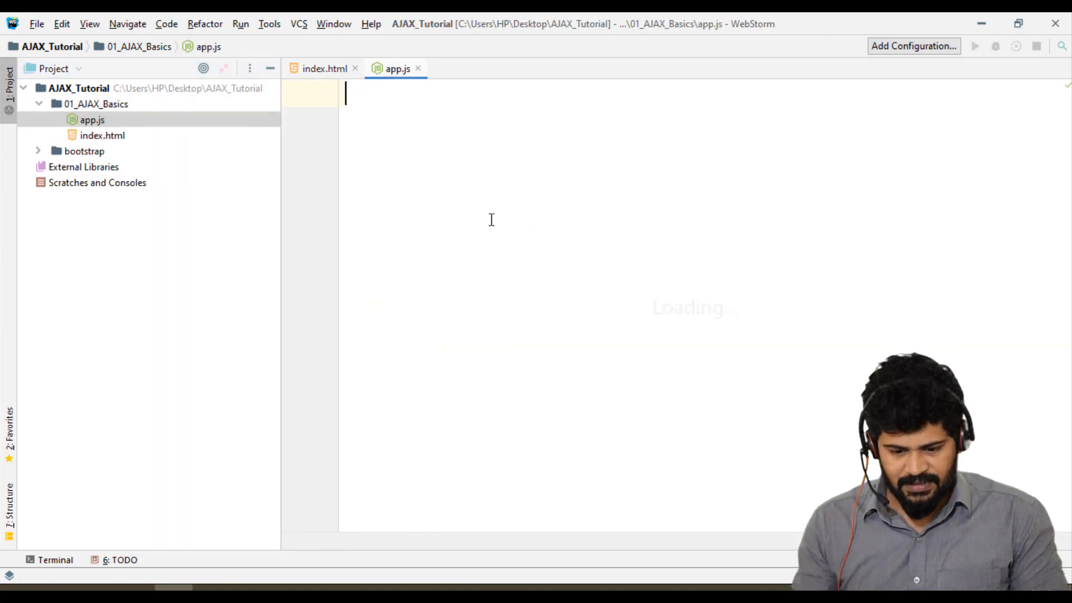
pyautogui.click(322, 68)
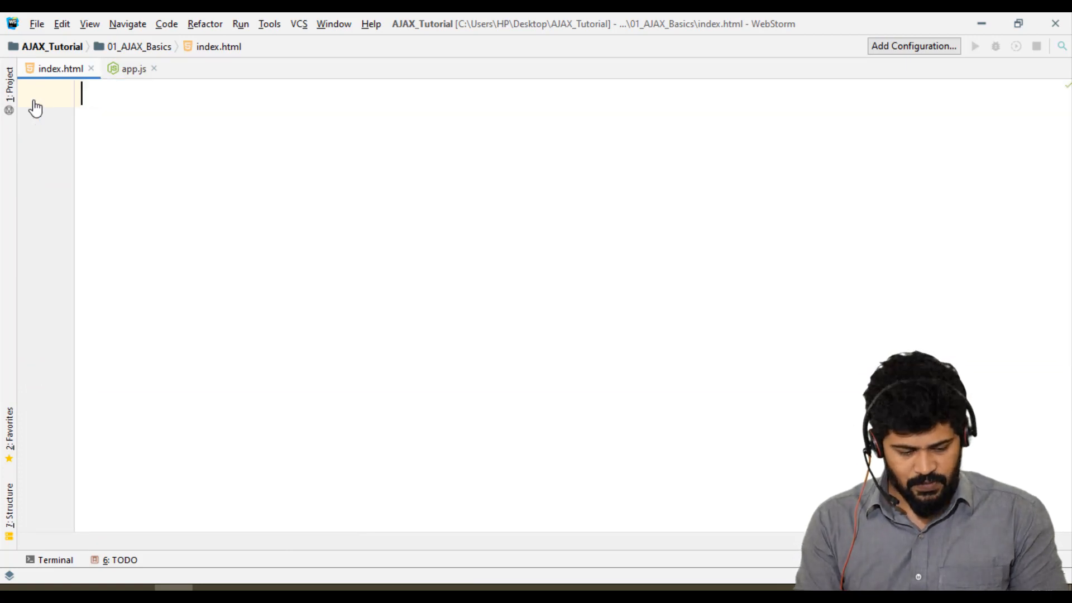
# Generate the HTML skeleton and add a Bootstrap CSS Files comment in the head
pyautogui.write('html>')
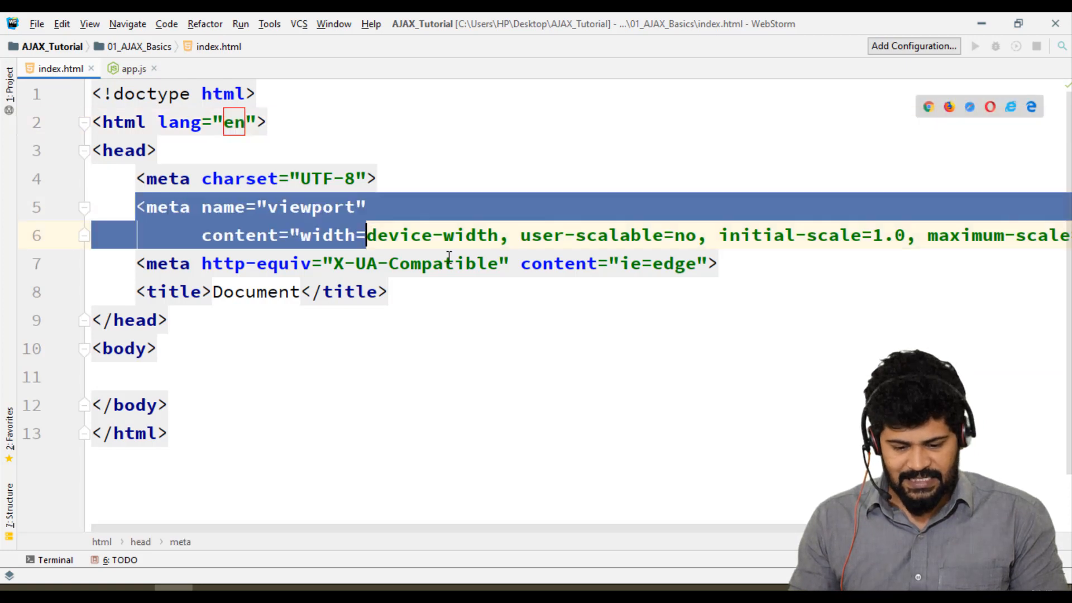
pyautogui.click(718, 264)
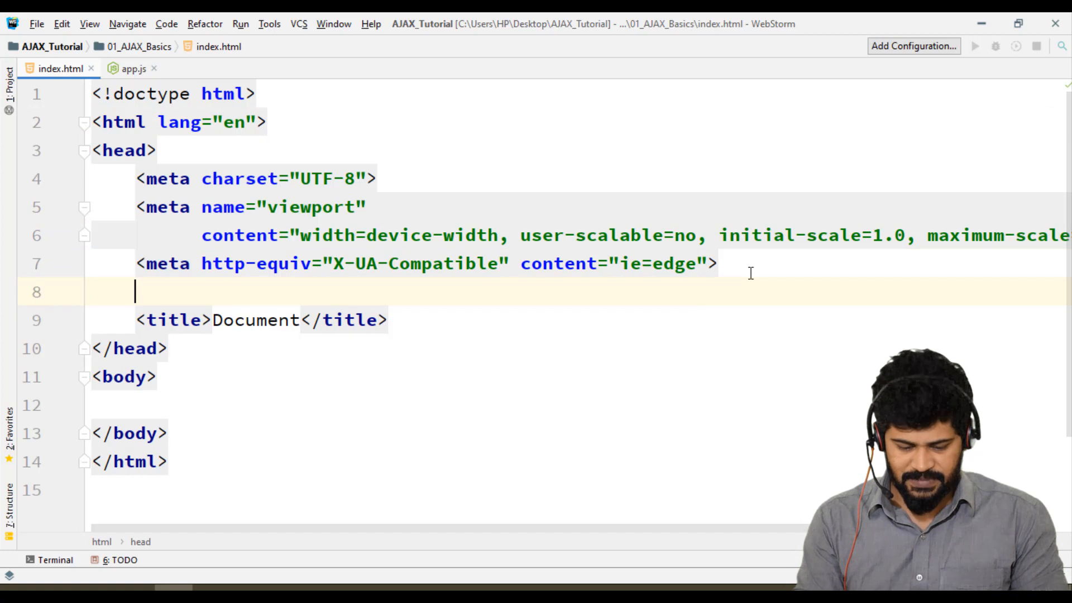
pyautogui.write('<!--')
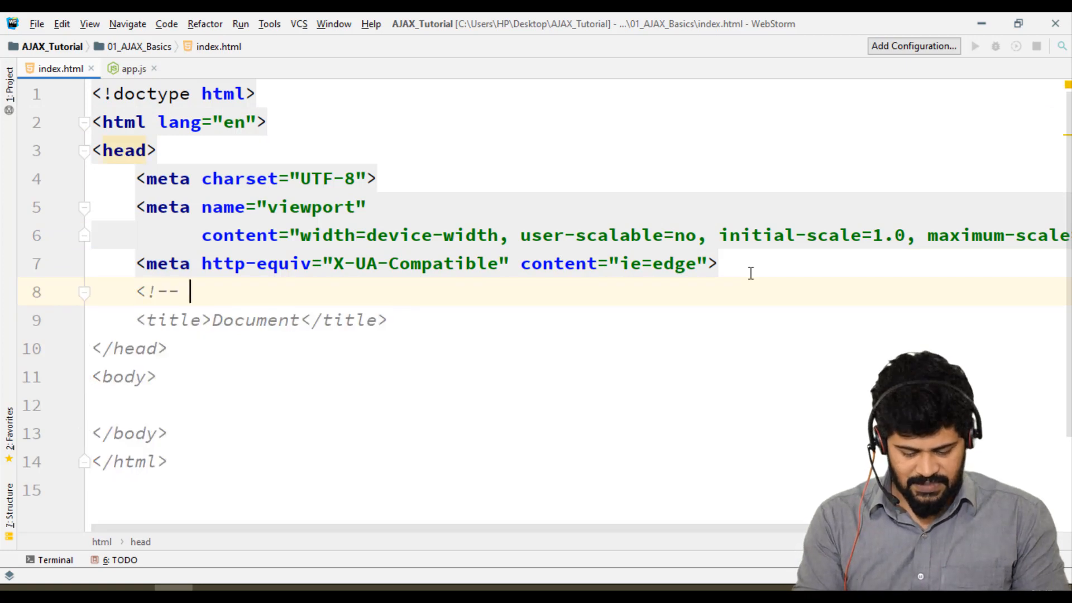
pyautogui.write('Bootstrap')
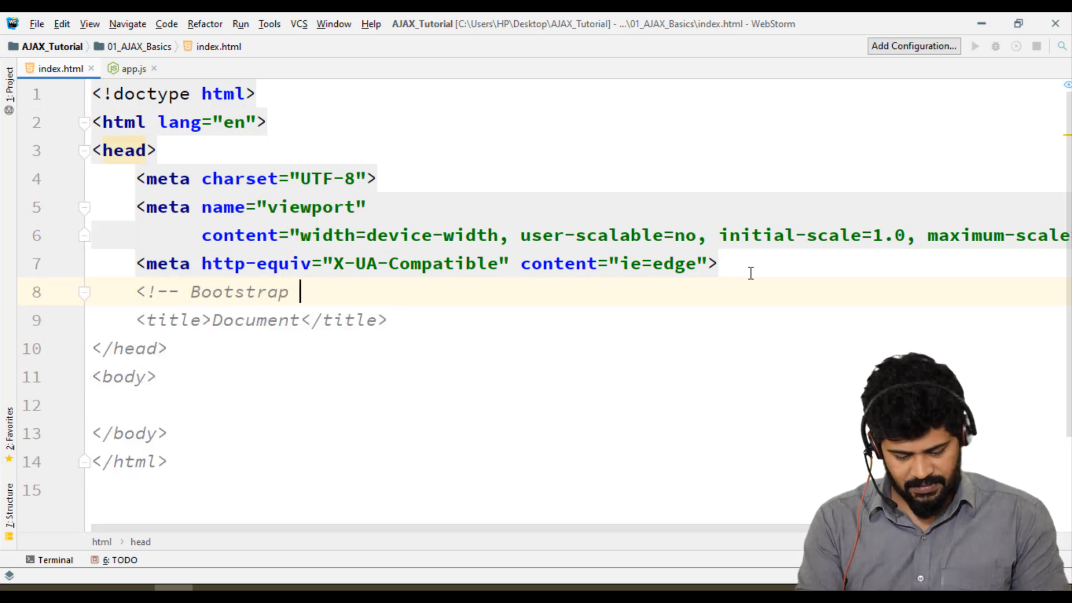
pyautogui.write('CSS')
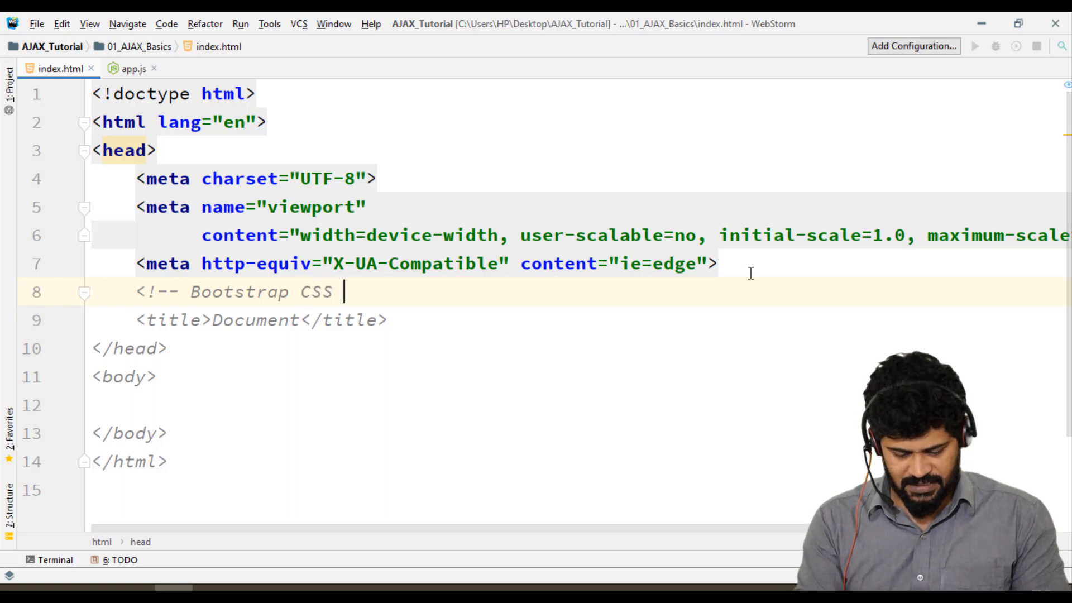
pyautogui.write('Files -->')
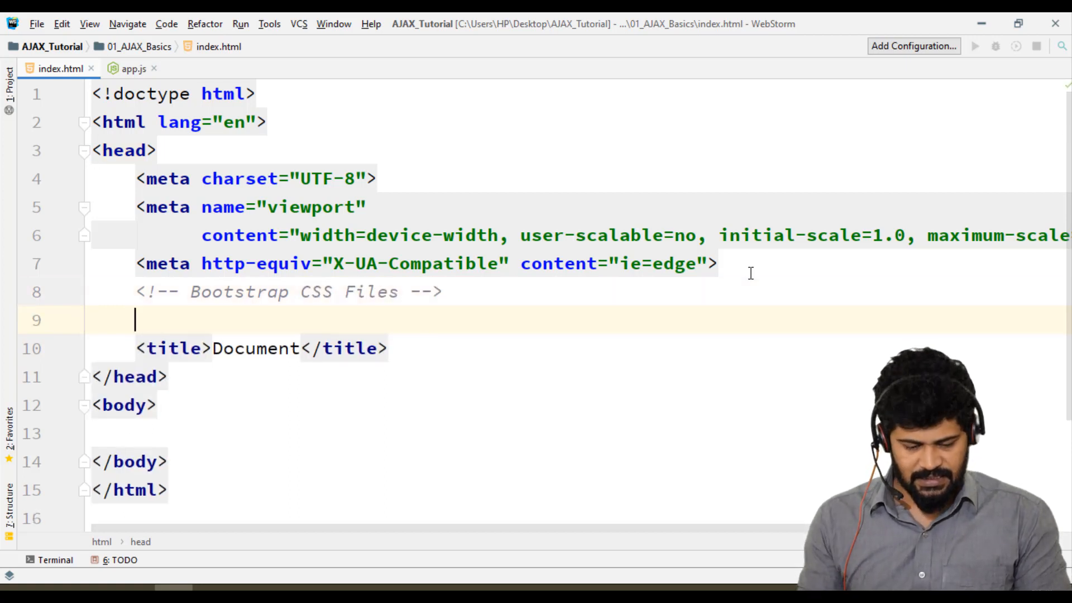
# Link font-awesome, bootstrap, mdb and style.css from ../bootstrap/css/
pyautogui.write('link rel="stylesheet" href="">')
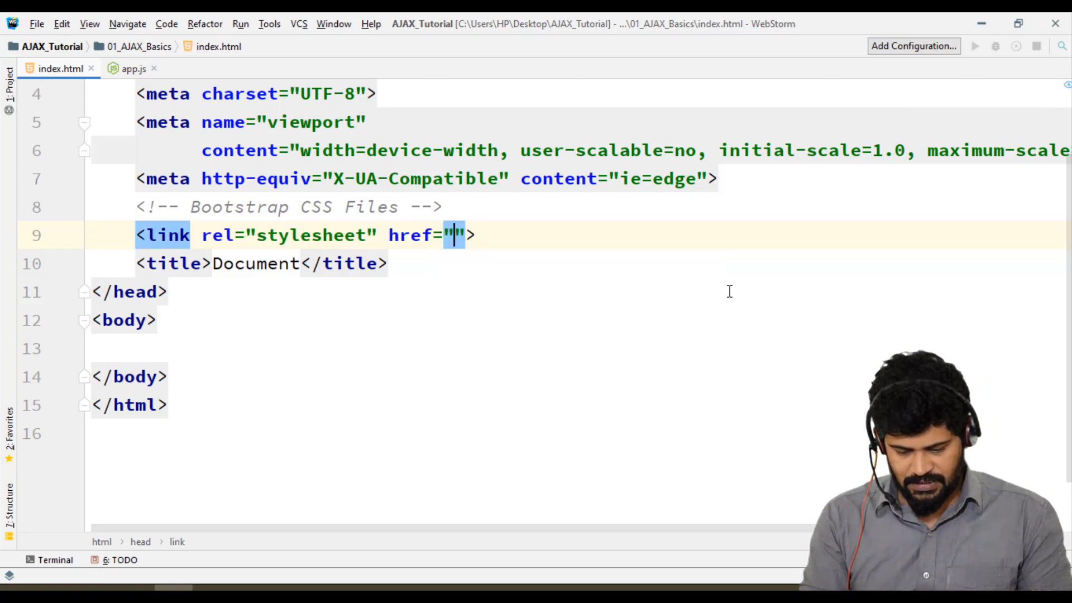
pyautogui.write('../bootstrap')
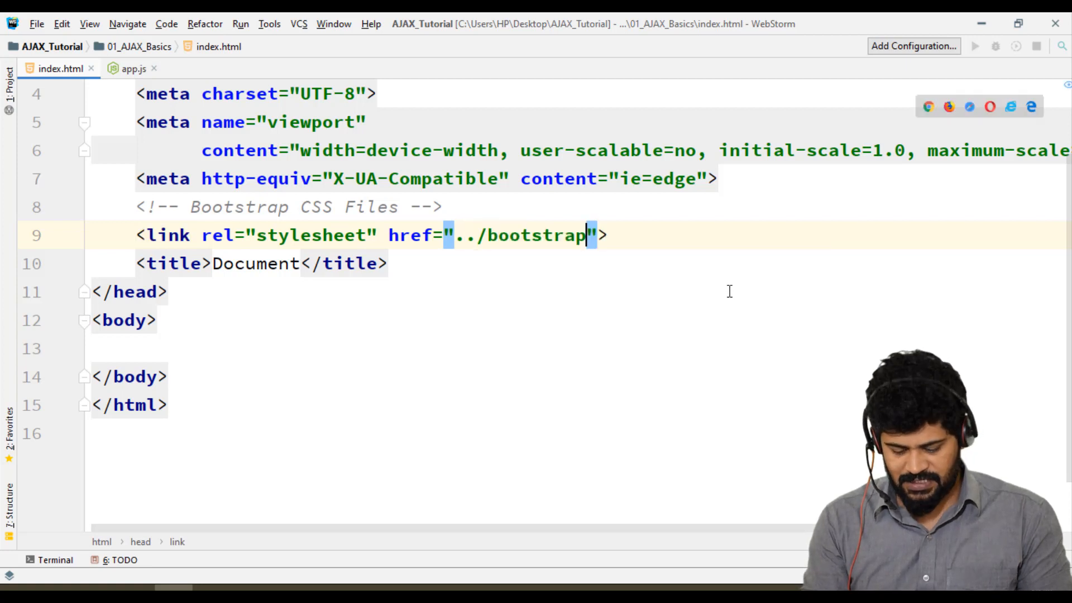
pyautogui.write('/css/font-awesome-5.8.1.css')
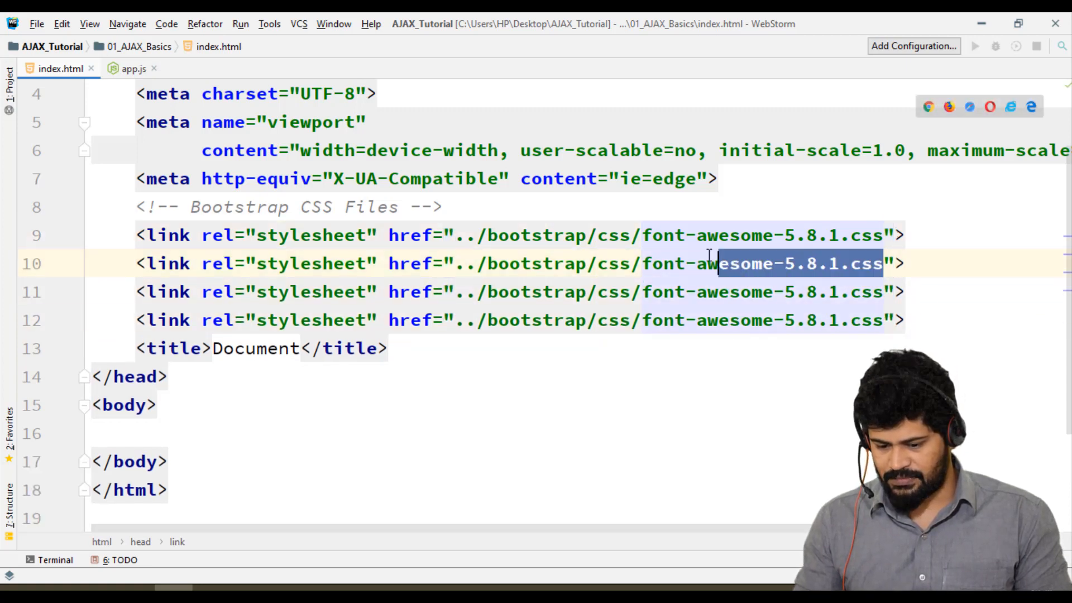
pyautogui.write('bootstrap')
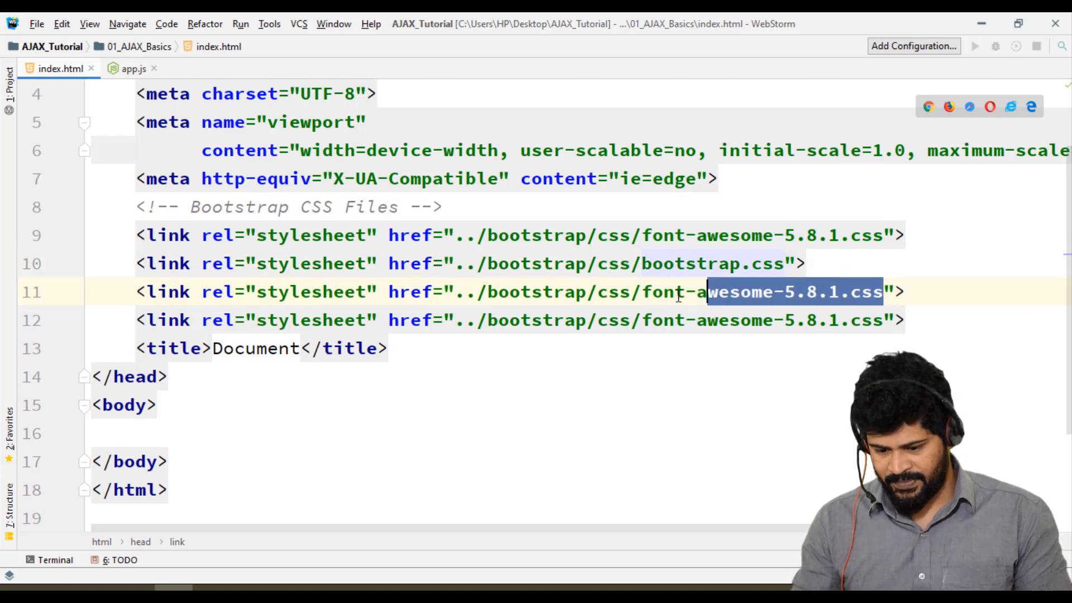
pyautogui.write('md')
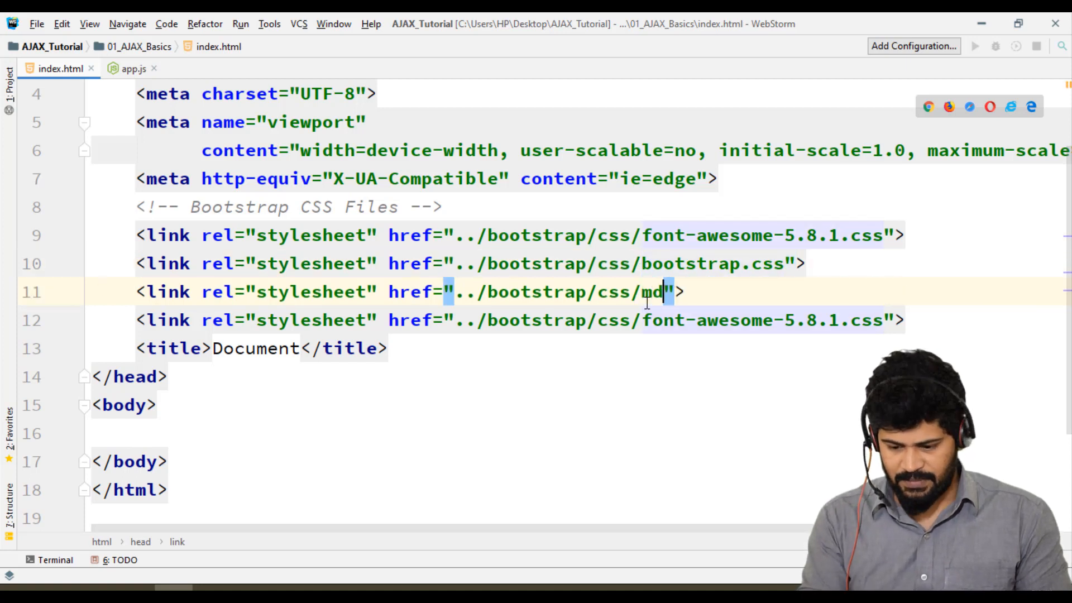
pyautogui.write('b.css')
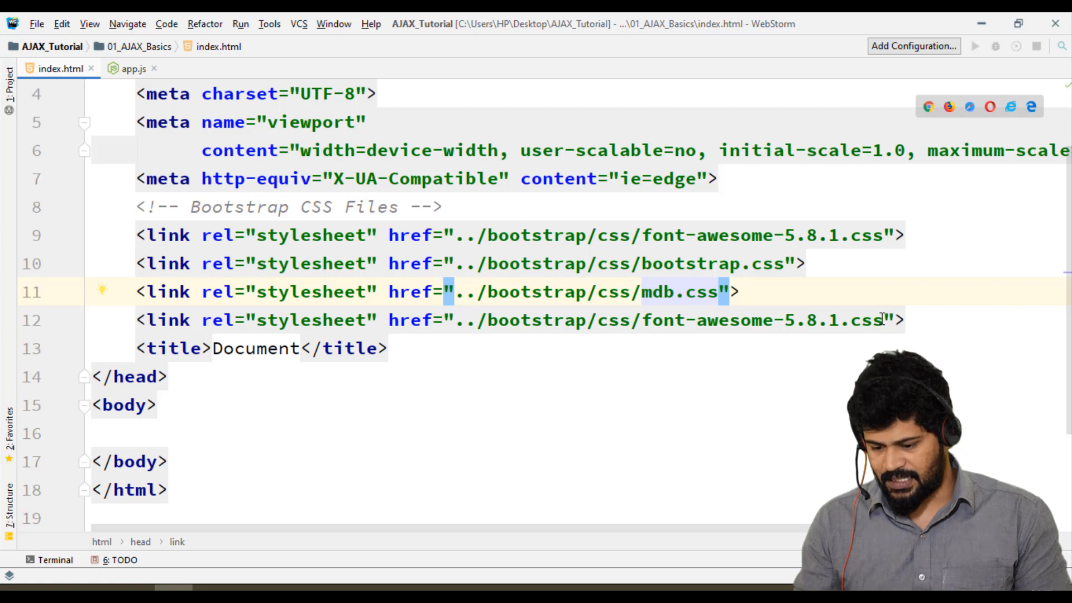
pyautogui.write('st')
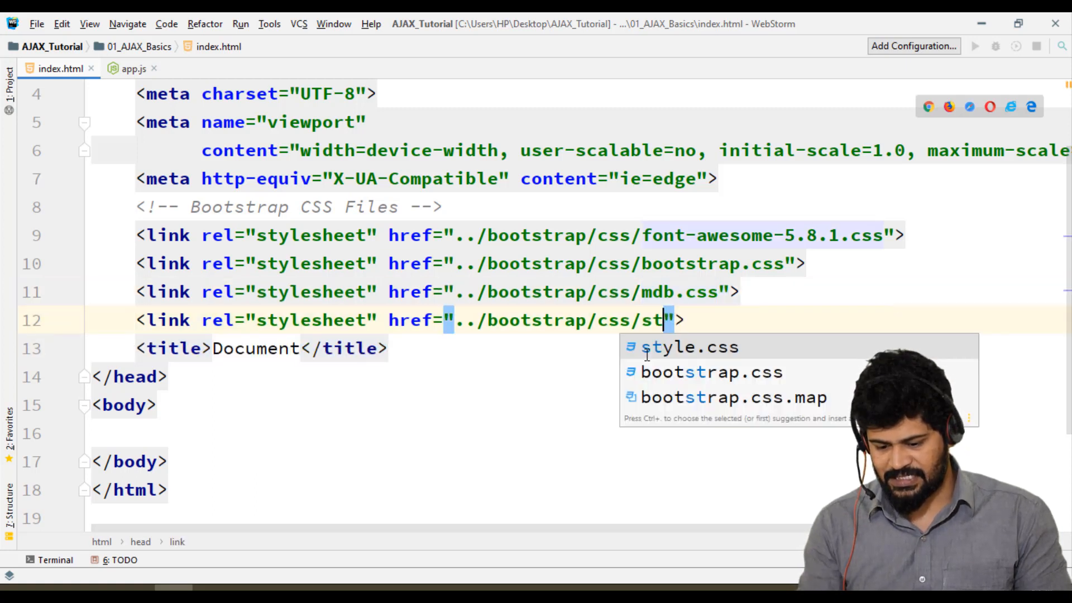
pyautogui.click(686, 346)
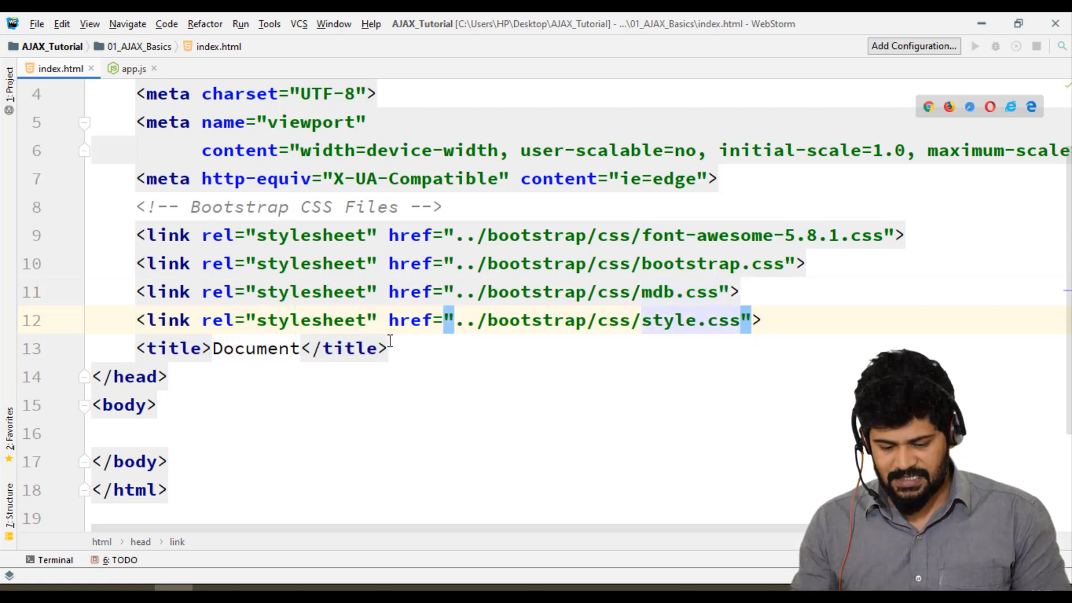
# Change the page title from Document to AJAX Basics
pyautogui.doubleClick(254, 348)
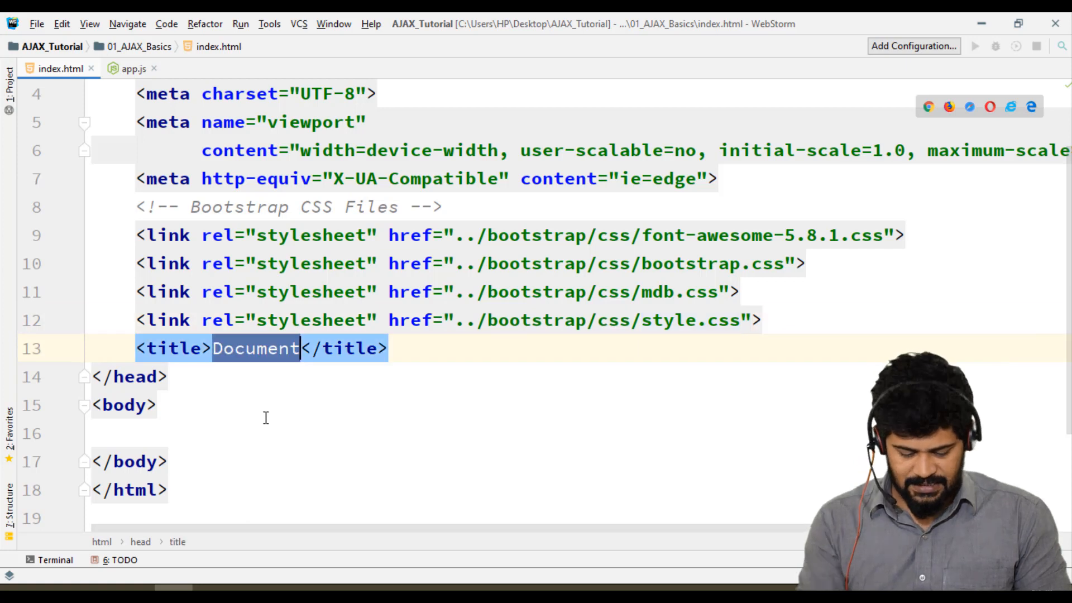
pyautogui.write('AJAX')
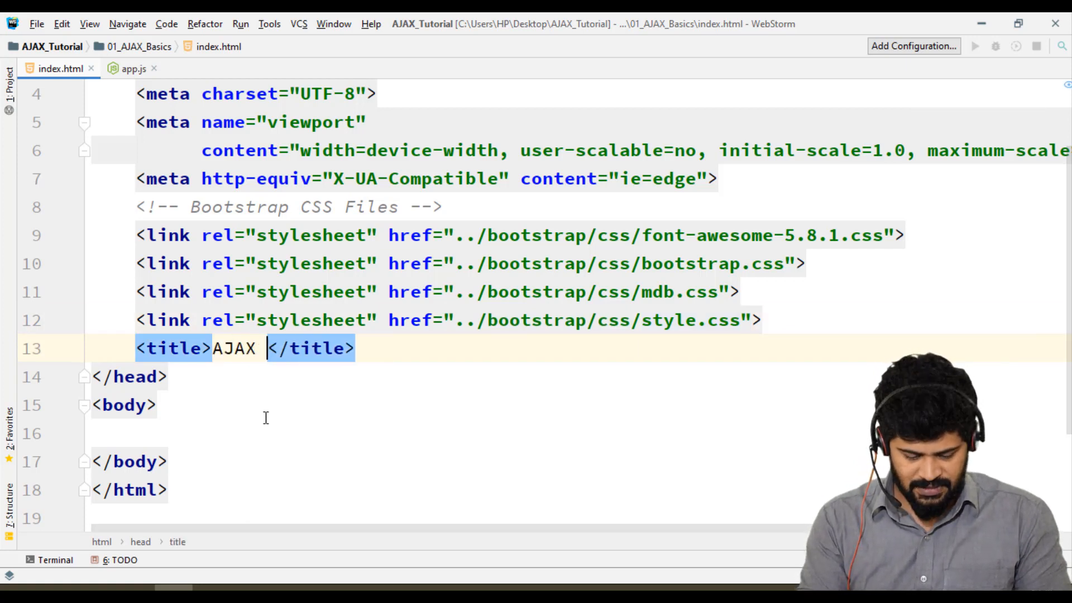
pyautogui.write('Basics')
pyautogui.click(577, 432)
pyautogui.write('<')
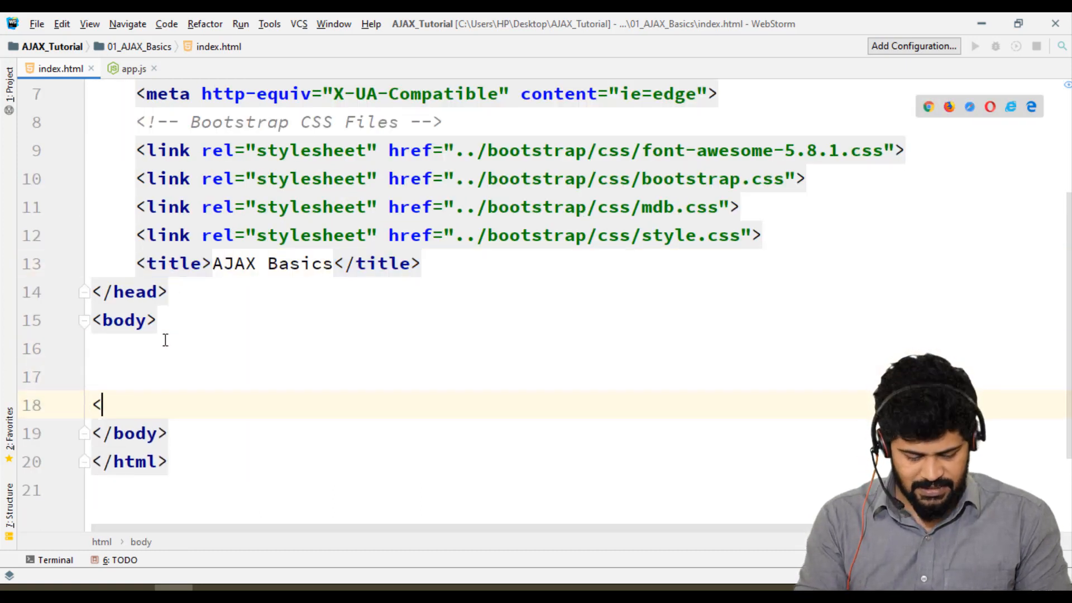
# Add a Bootstrap JS Files comment and a script tag loading ../bootstrap/js/jquery.js
pyautogui.write('!-- Boo')
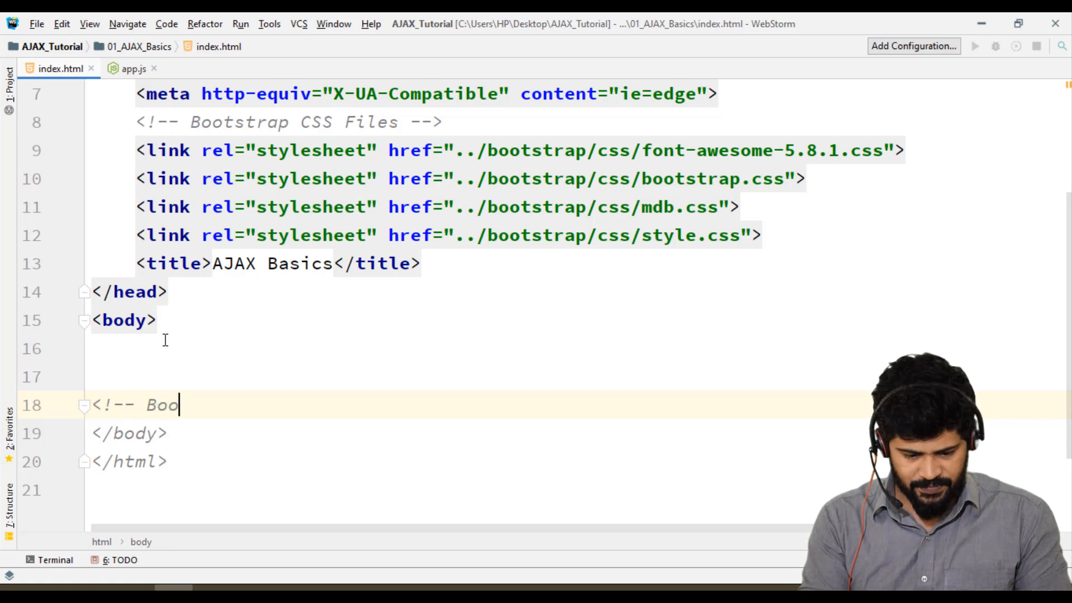
pyautogui.write('tstra')
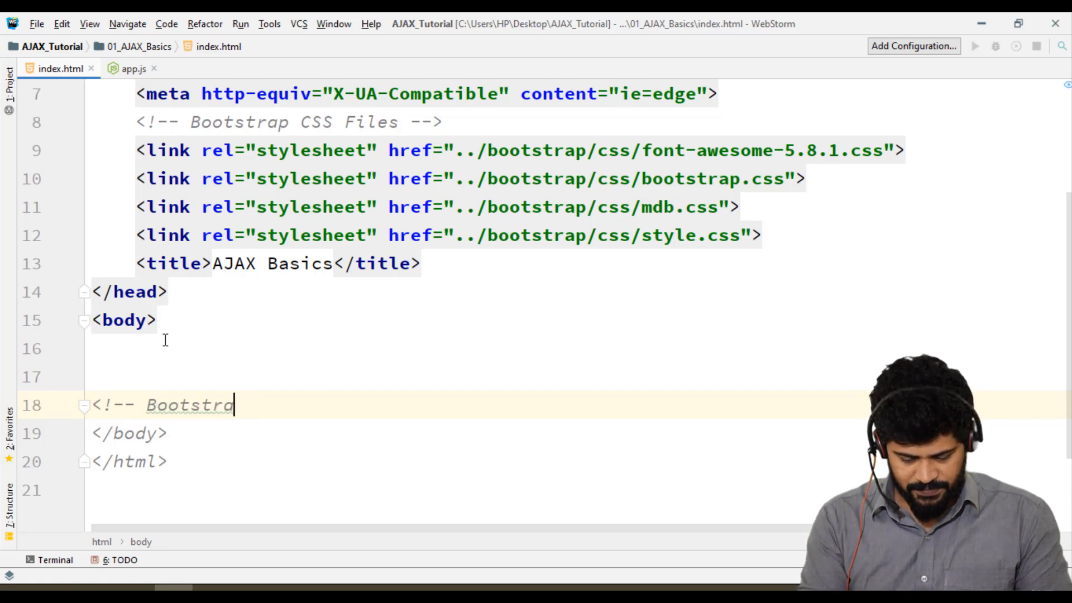
pyautogui.write('JS Files -->')
pyautogui.write('<s')
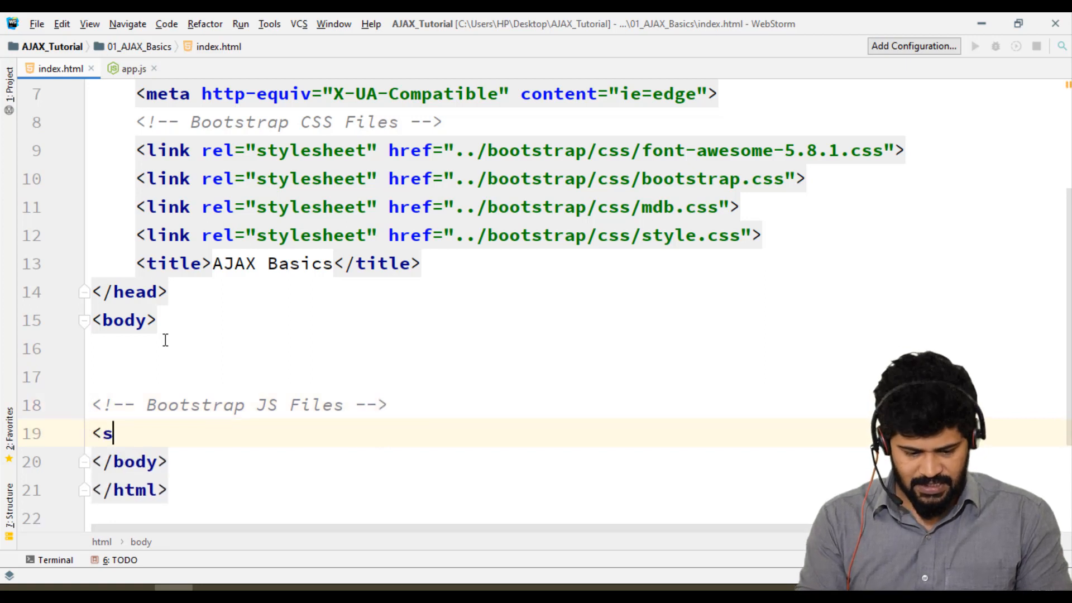
pyautogui.write('cript>')
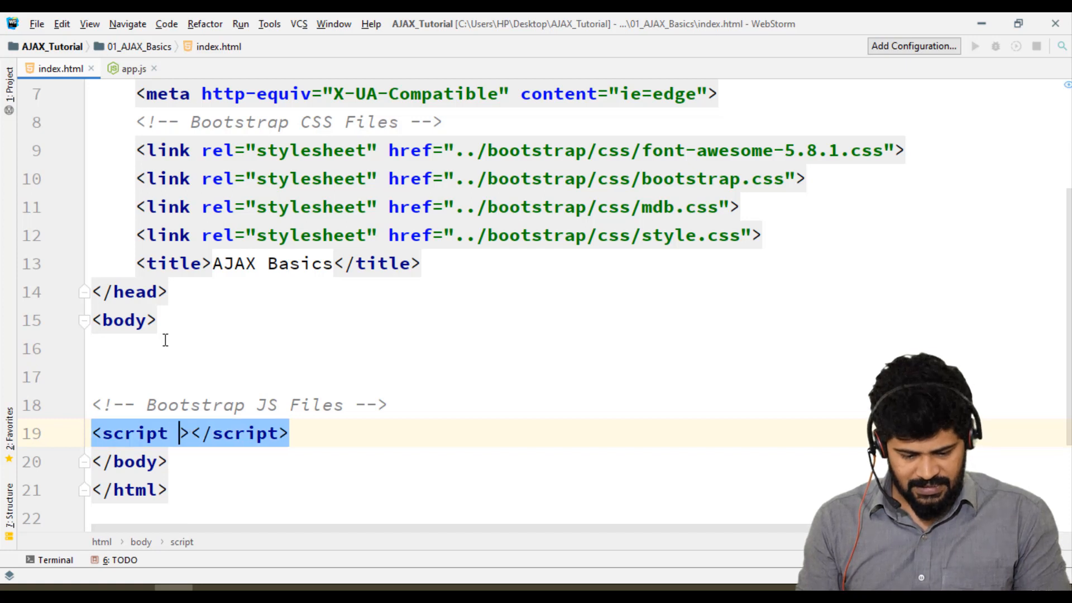
pyautogui.write('src="../')
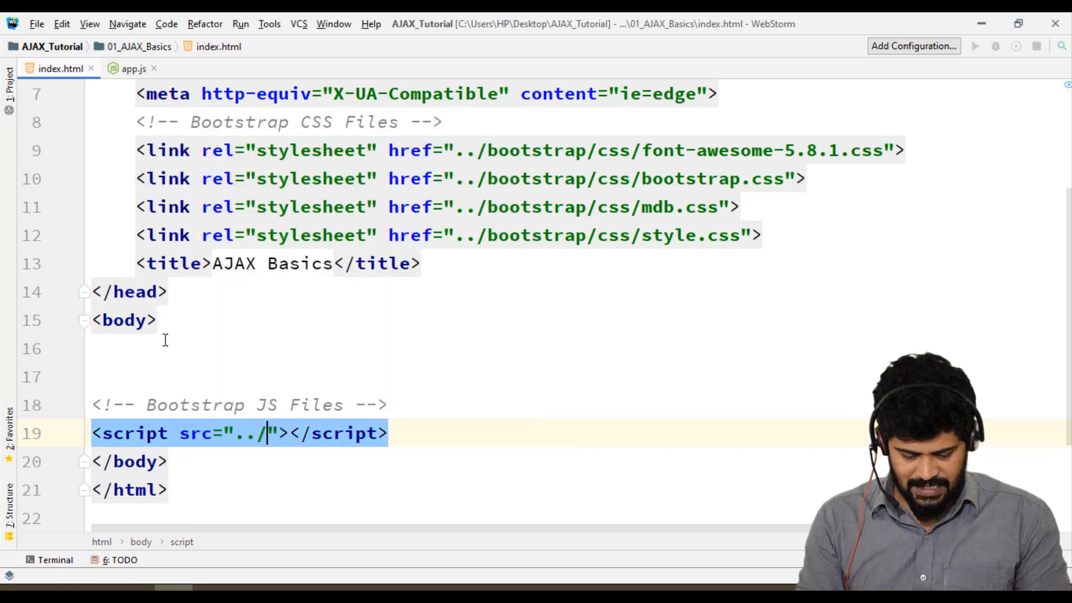
pyautogui.write('bootstrap/j')
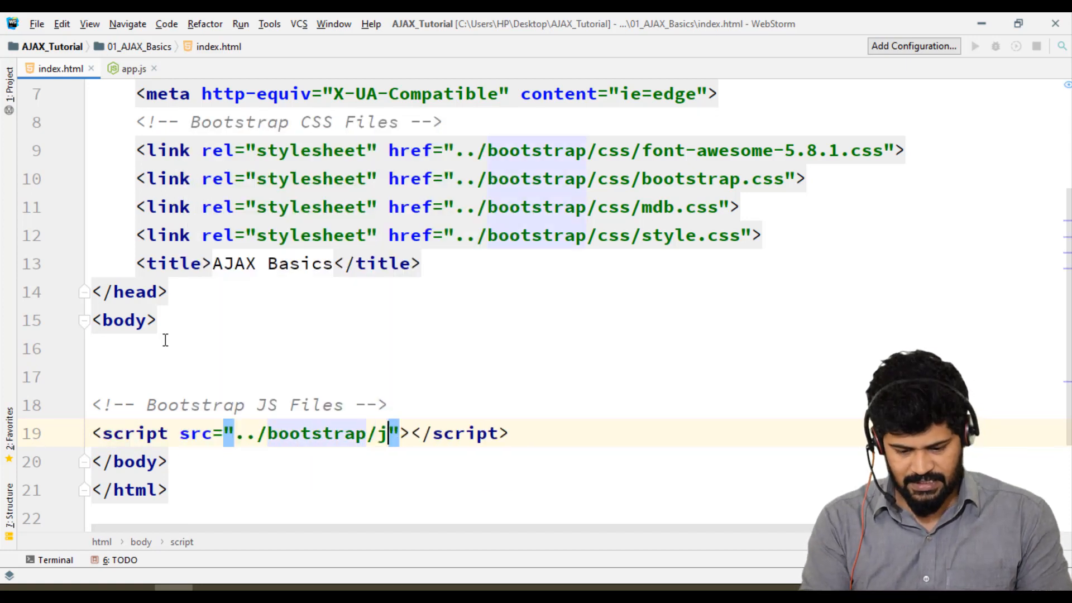
pyautogui.write('s/')
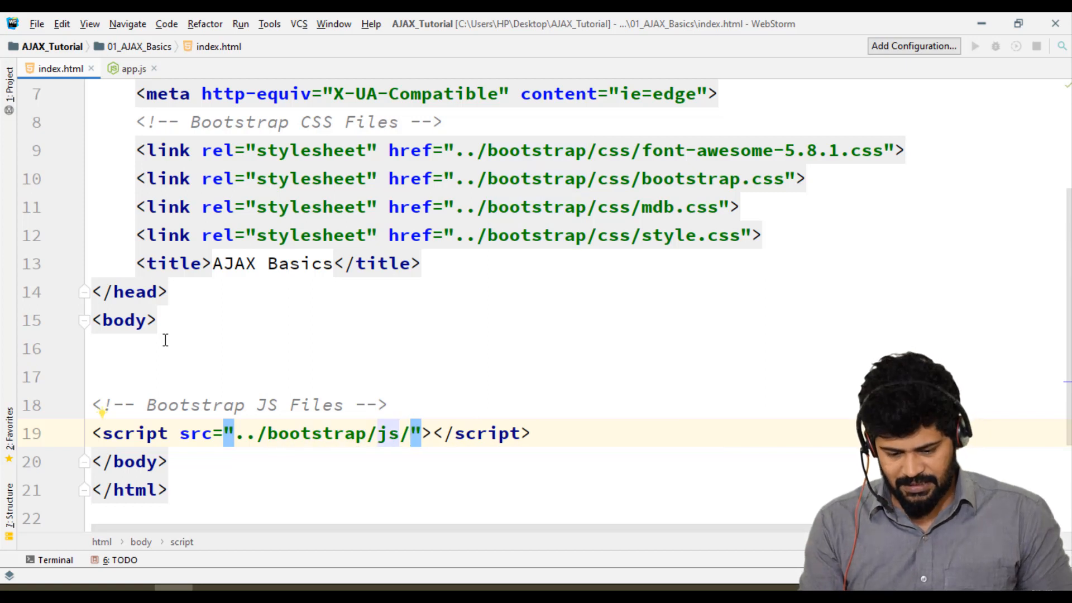
pyautogui.click(410, 433)
pyautogui.write('jquery.js')
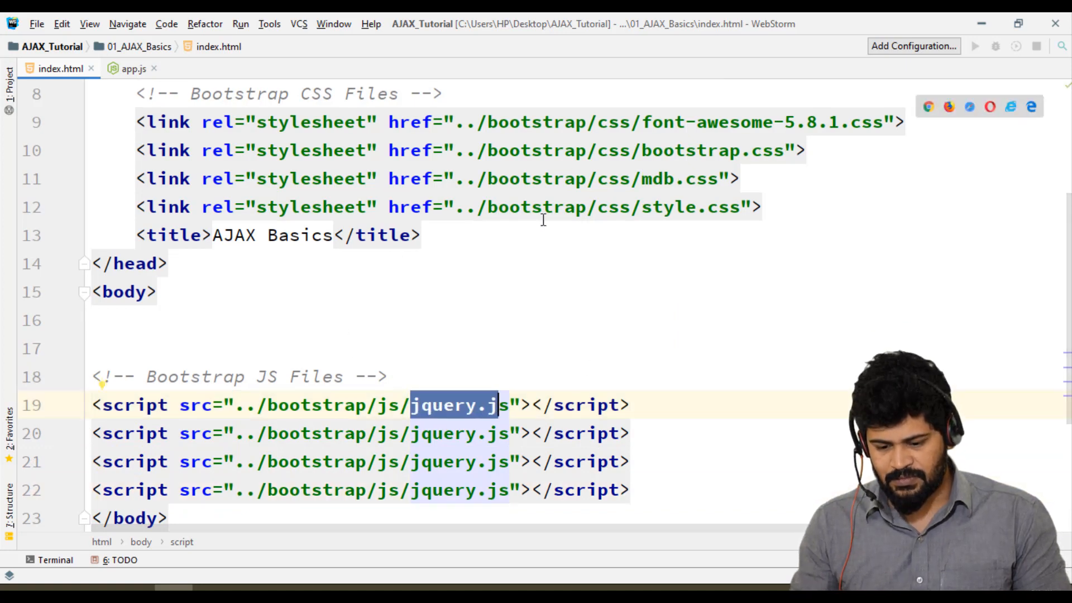
# Add script tags for popper.js, bootstrap.js and mdb.js from the bootstrap js folder
pyautogui.scroll(-3)
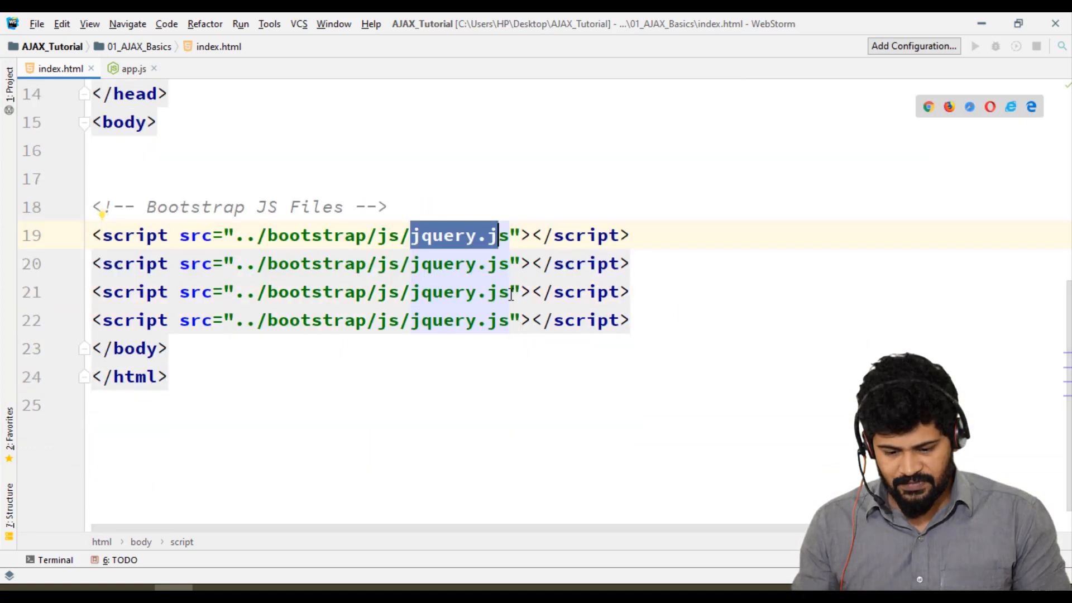
pyautogui.write('jquery.j')
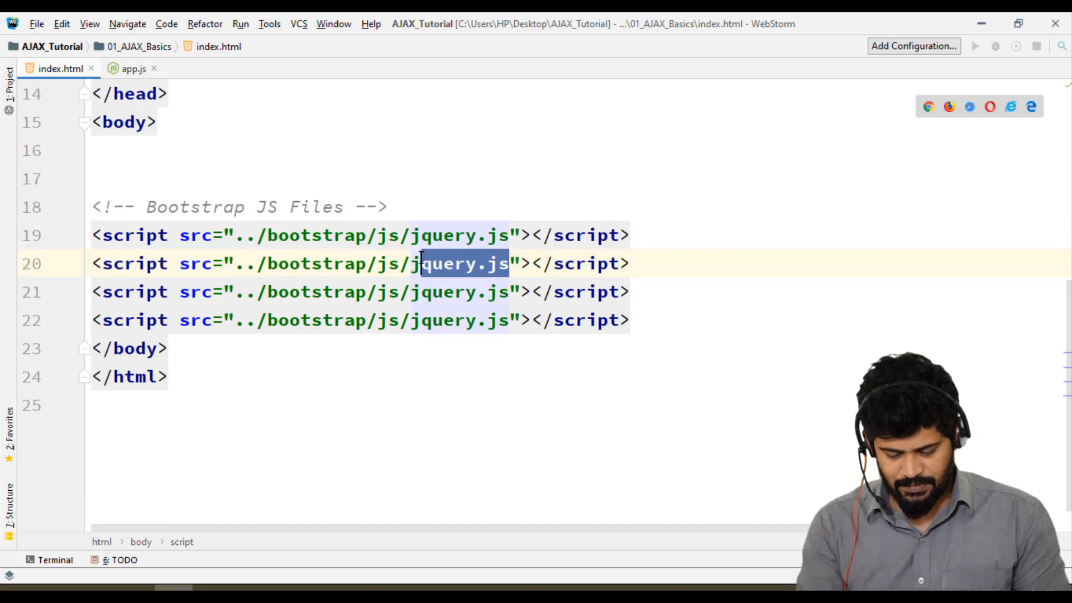
pyautogui.write('p')
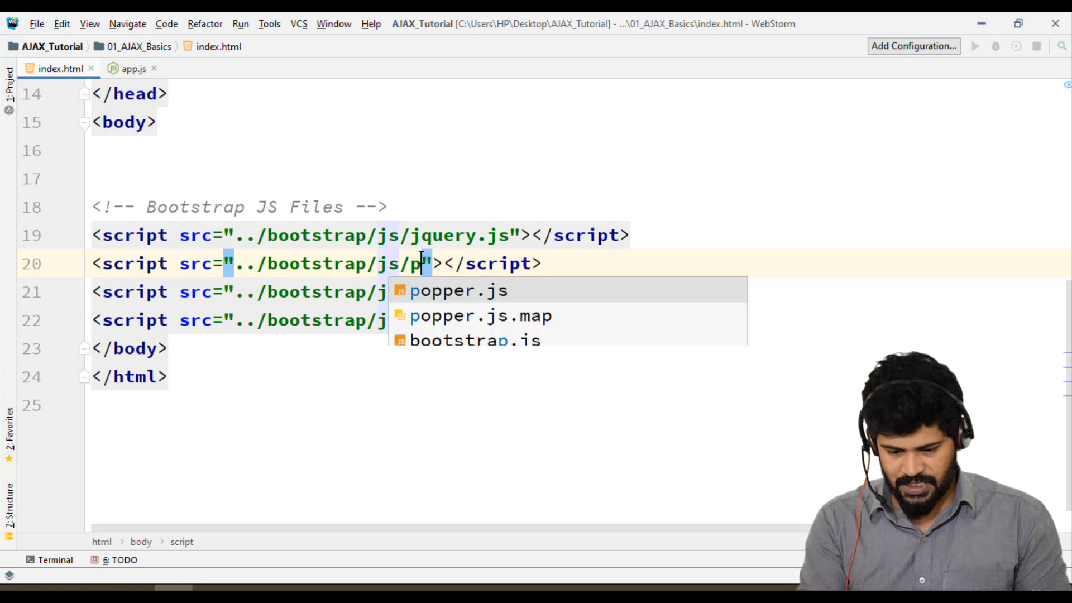
pyautogui.click(459, 290)
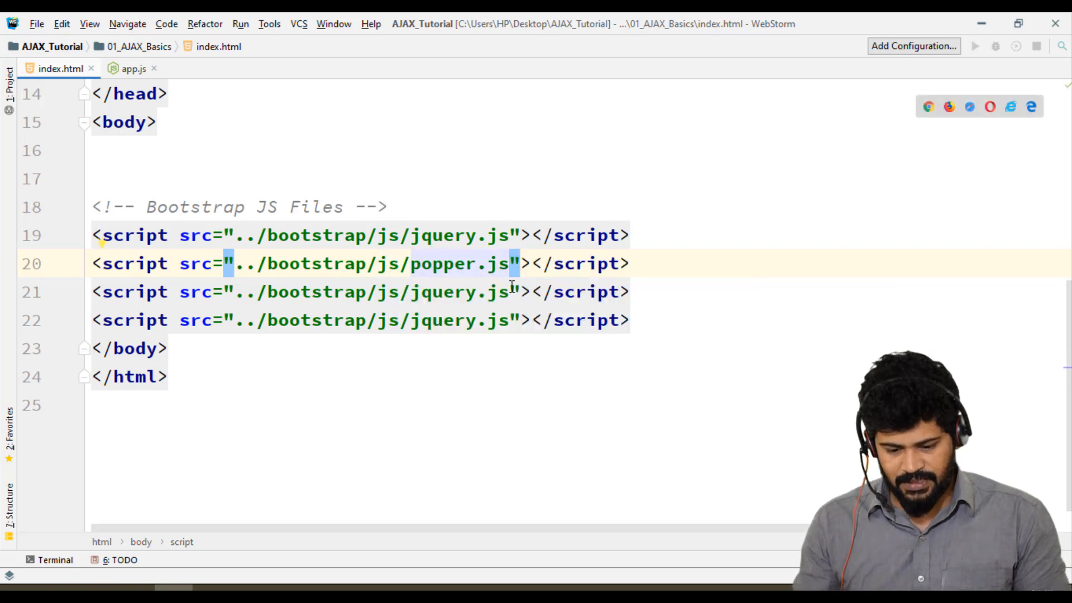
pyautogui.write('b')
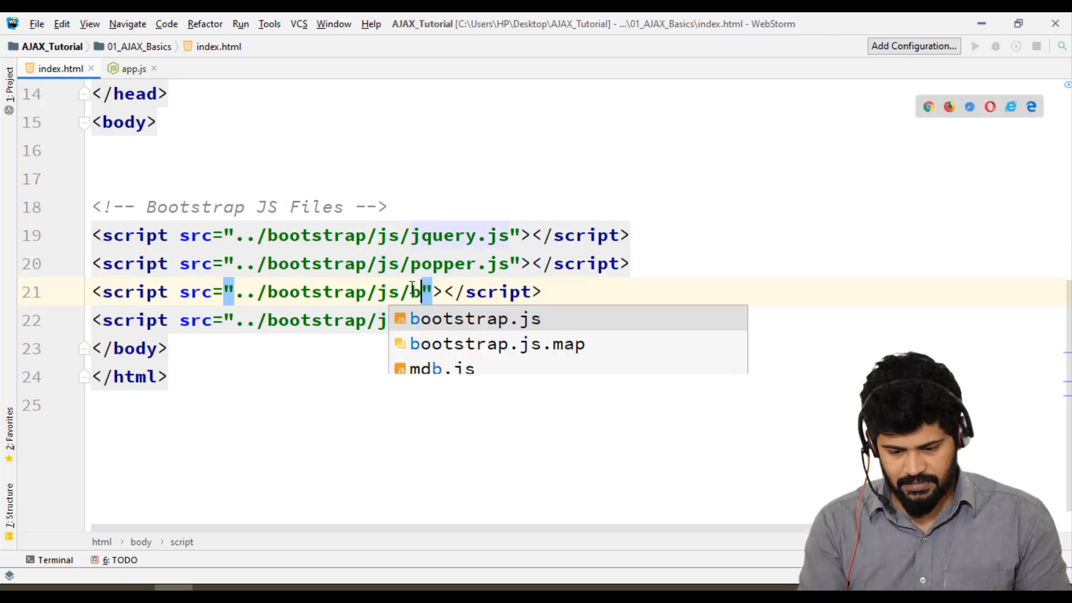
pyautogui.click(473, 319)
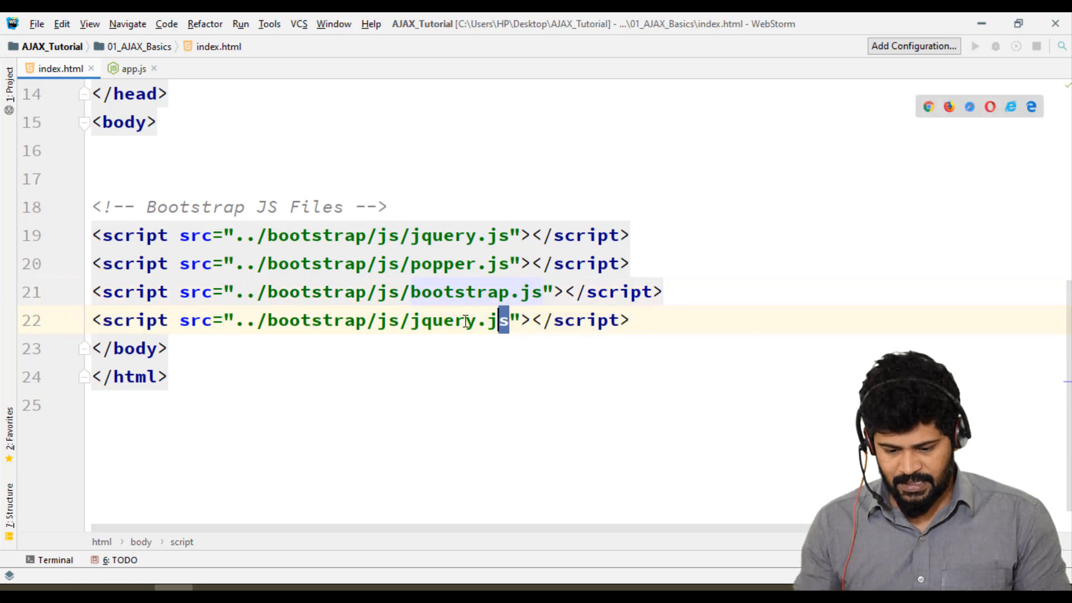
pyautogui.doubleClick(454, 321)
pyautogui.write('mdb')
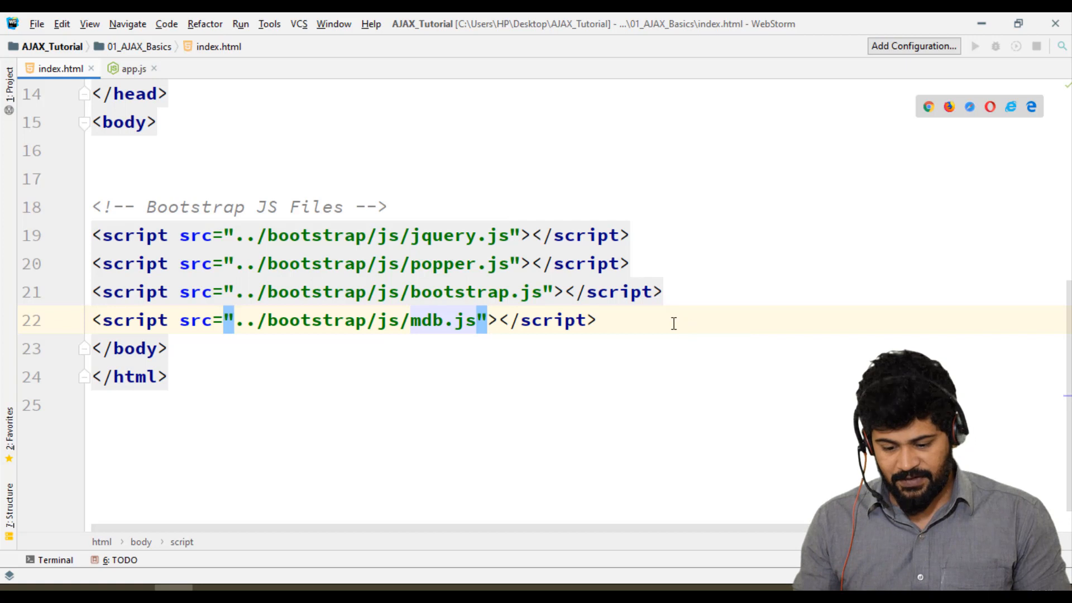
# Add an Application JS file comment and a script tag loading app.js before </body>
pyautogui.write('<!--')
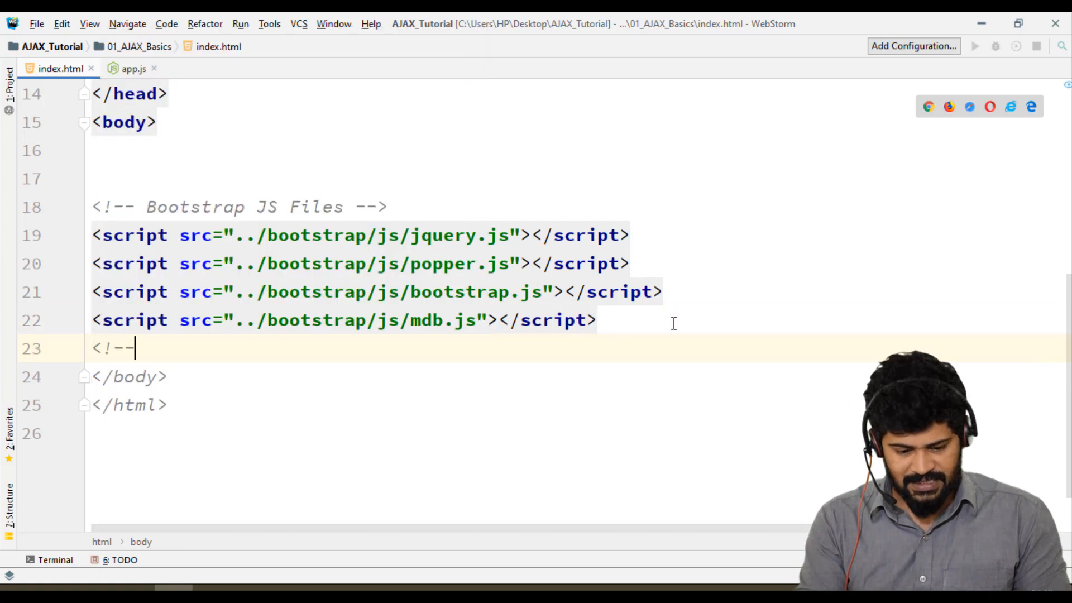
pyautogui.write('Appliu')
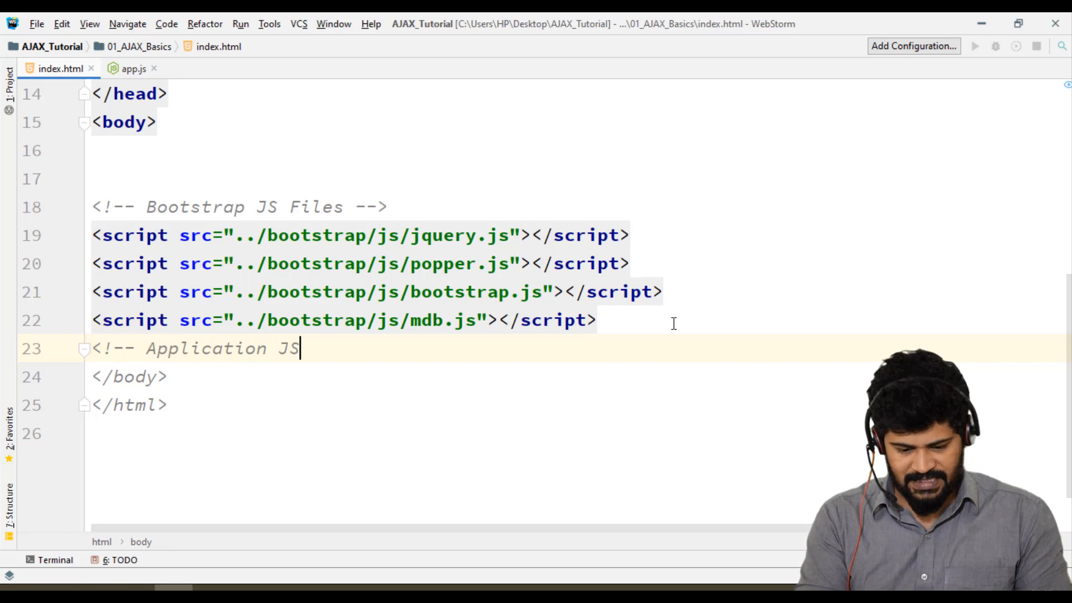
pyautogui.write('file -->')
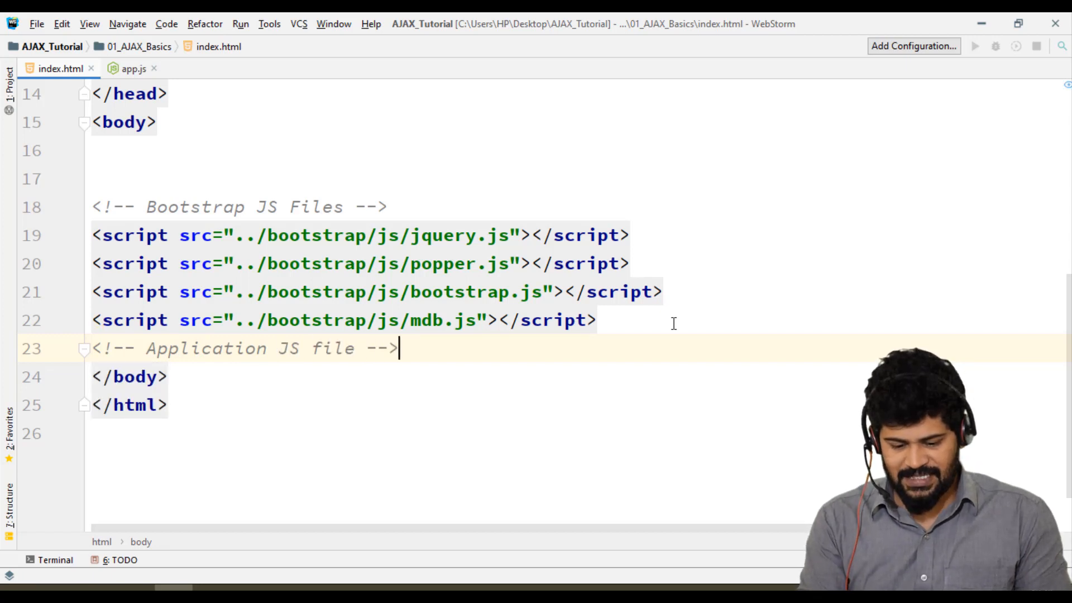
pyautogui.press('enter')
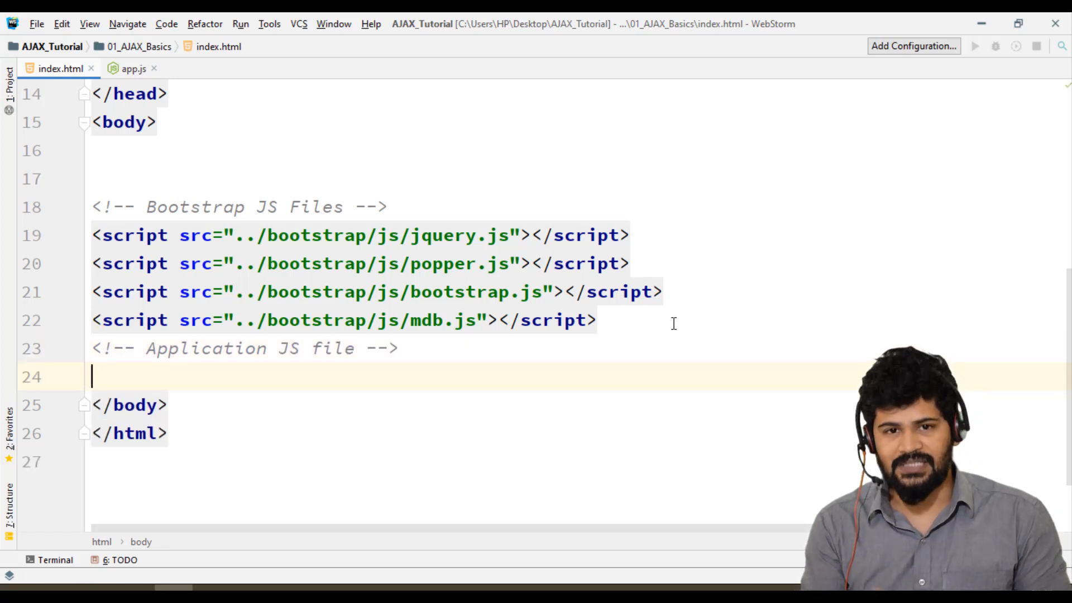
pyautogui.write('<script src=""></script>')
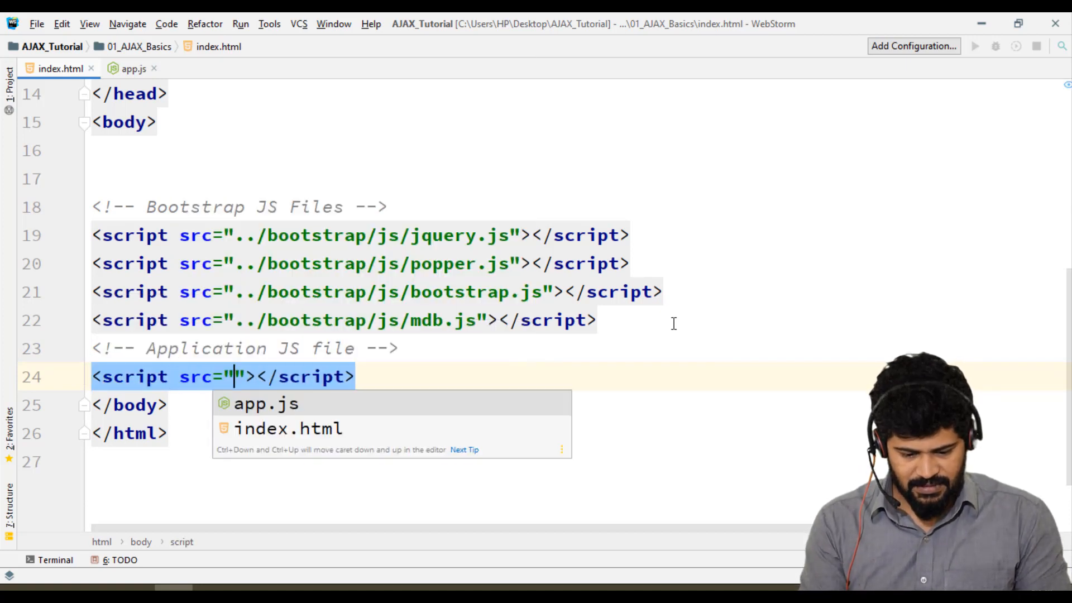
pyautogui.click(266, 403)
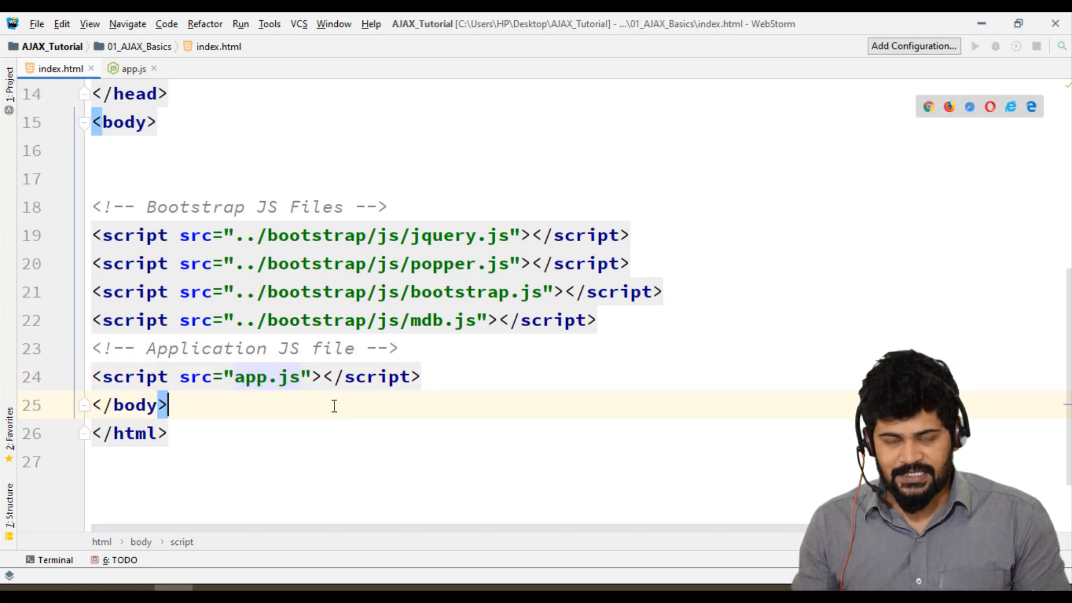
pyautogui.scroll(3)
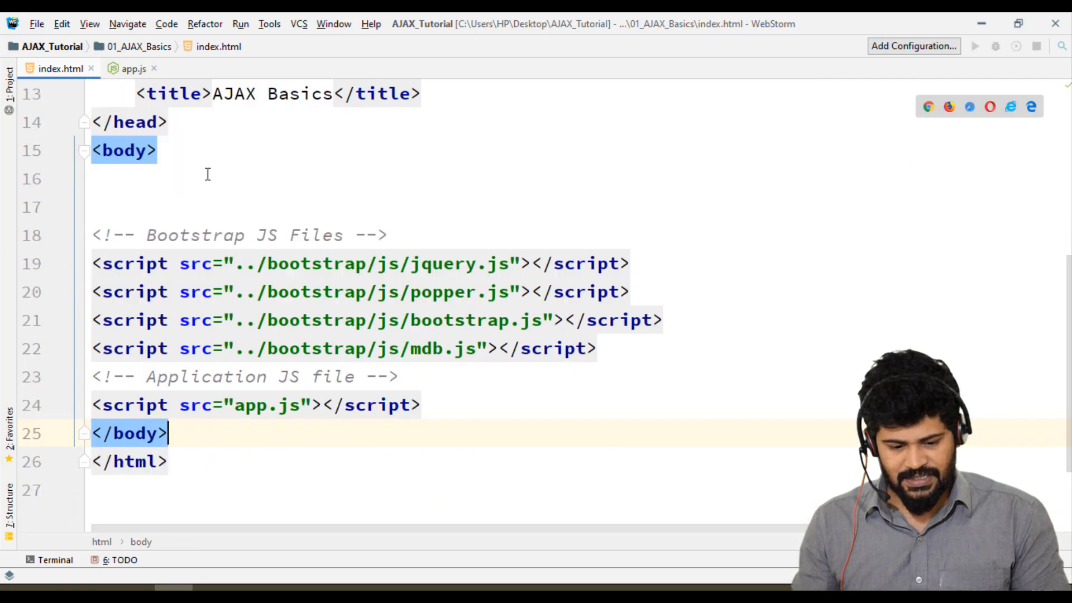
# Add a btn btn-primary button labelled Hello AJAX at the start of the body
pyautogui.press('Enter')
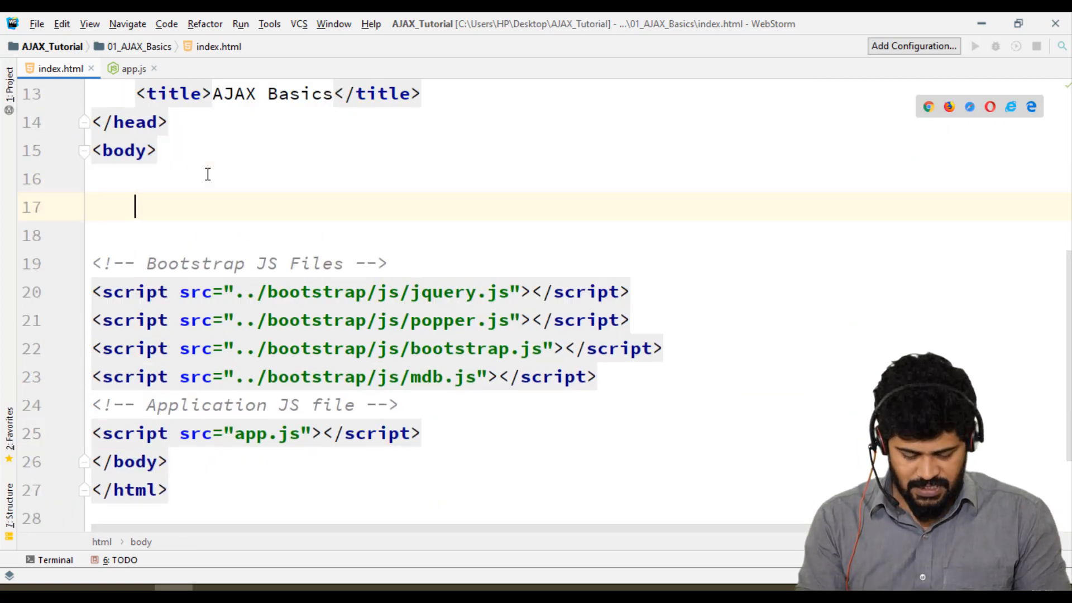
pyautogui.write('<button></button>')
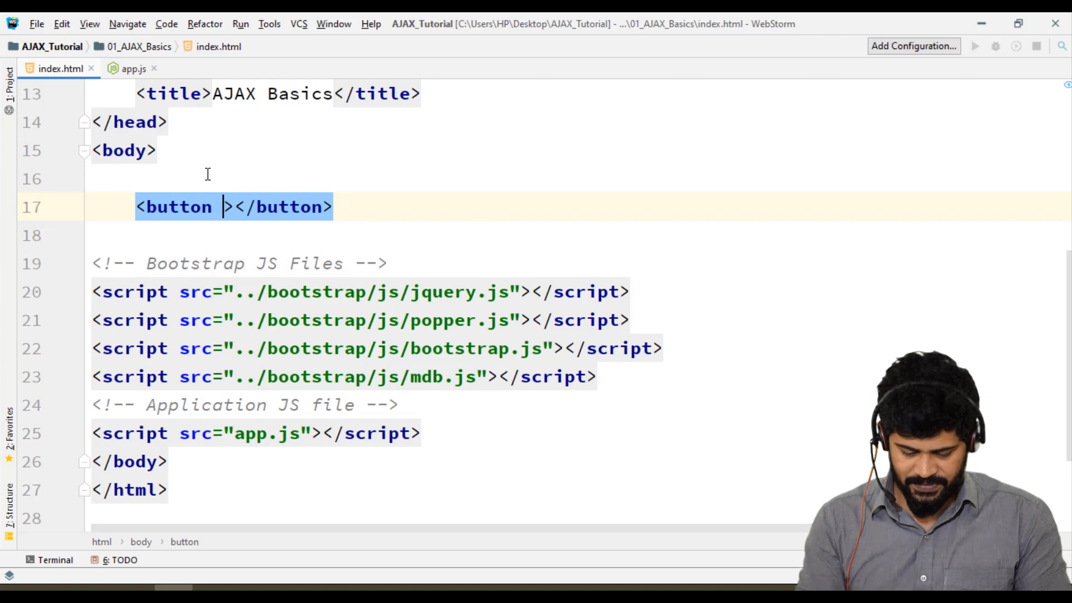
pyautogui.write('class="btn btn')
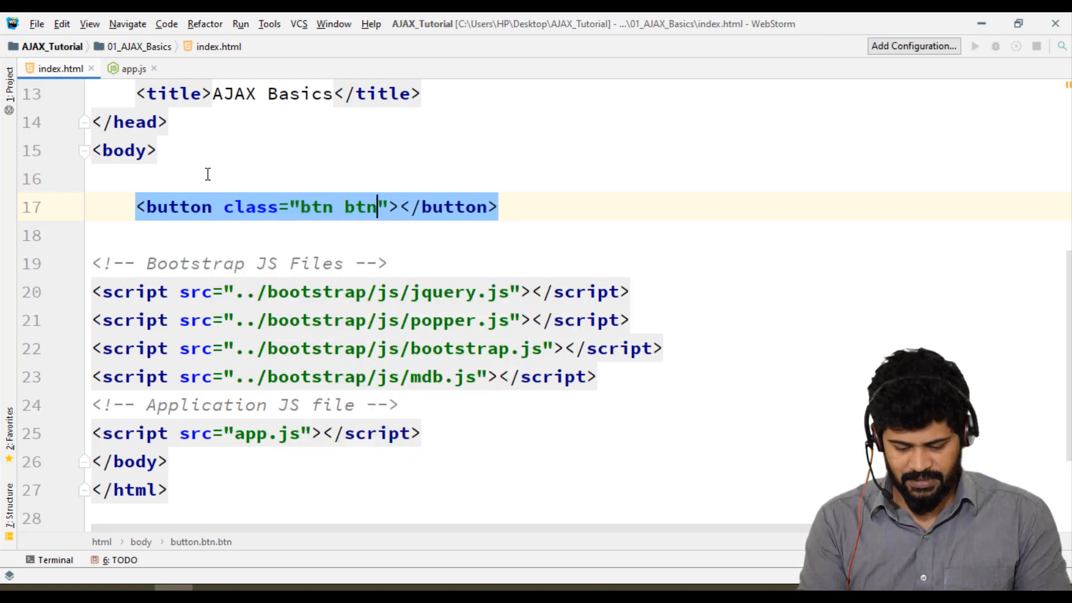
pyautogui.write('-primary')
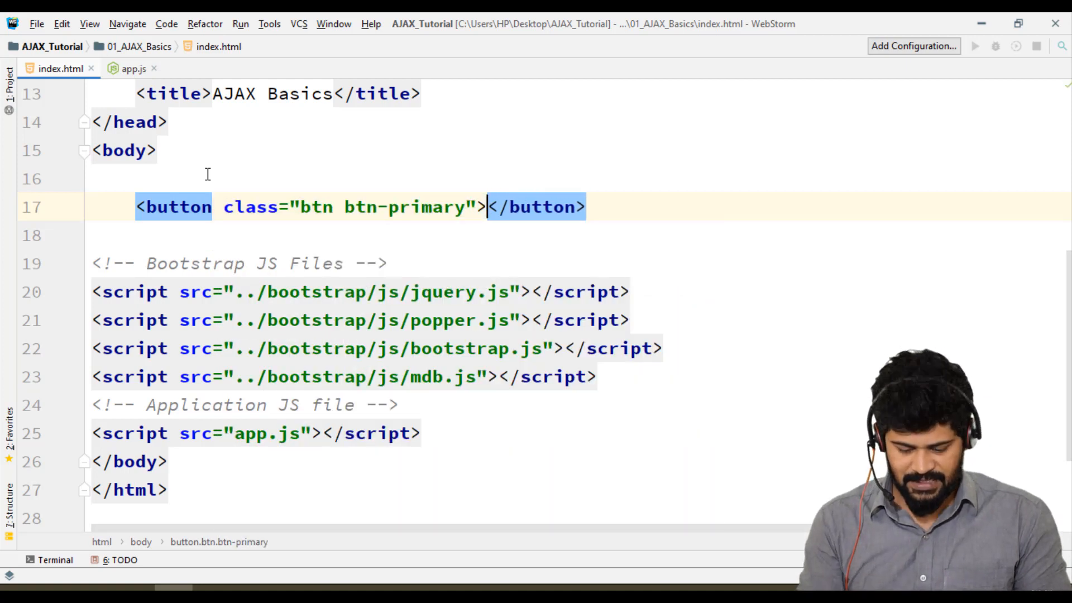
pyautogui.write('Hello')
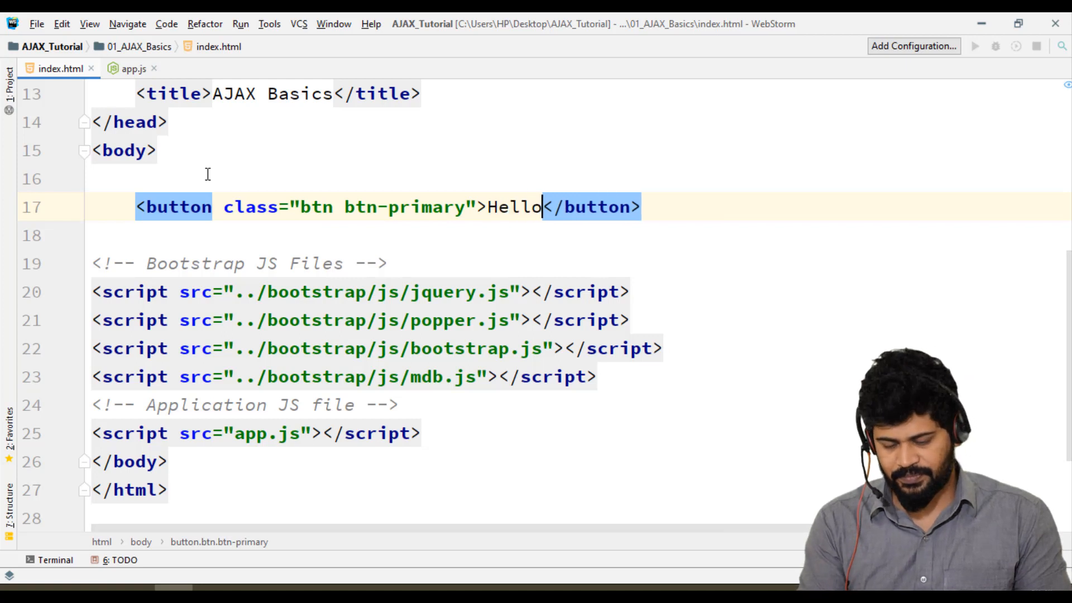
pyautogui.write('AJAX')
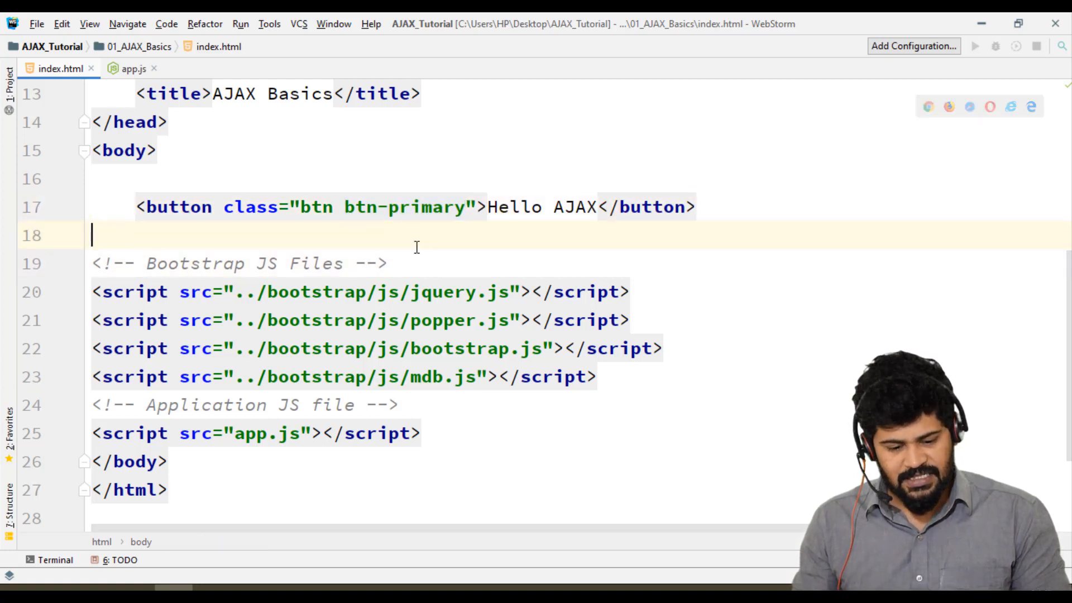
pyautogui.scroll(3)
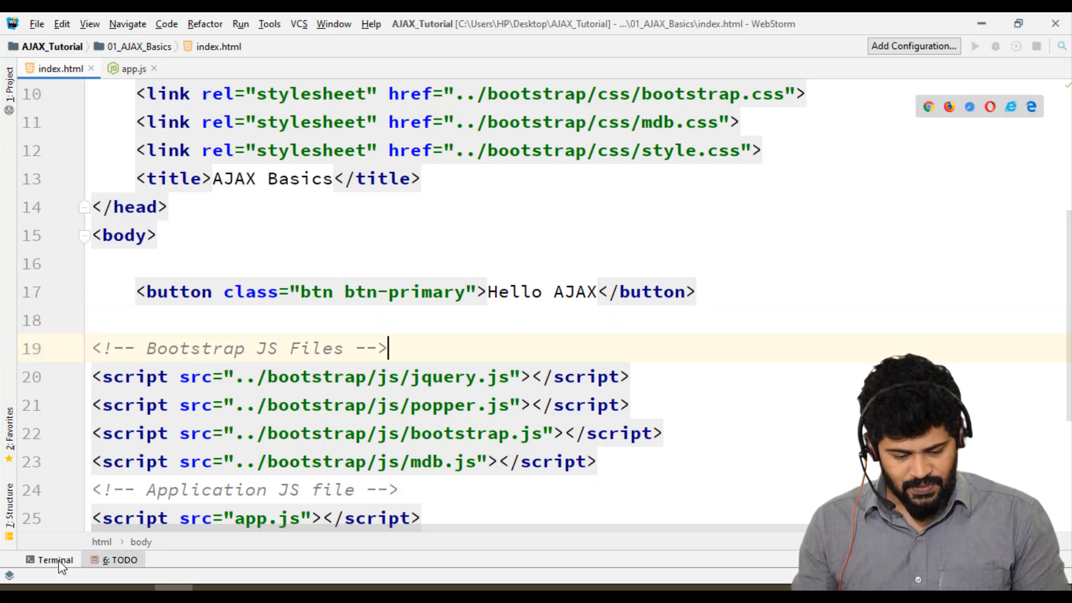
# Run live-server --port=9000 in the built-in terminal
pyautogui.click(51, 560)
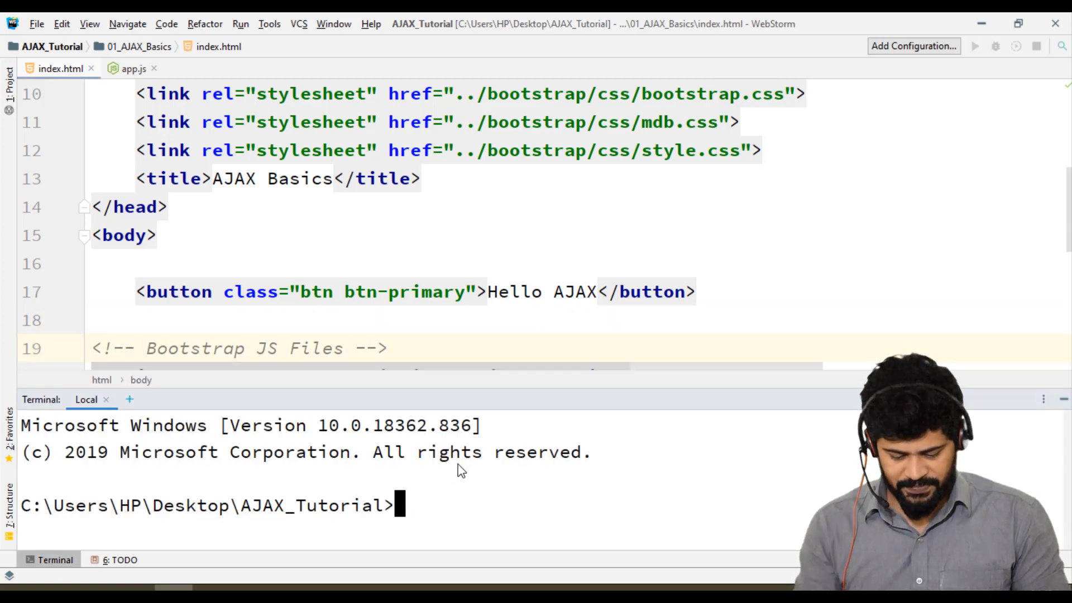
pyautogui.write('live=-')
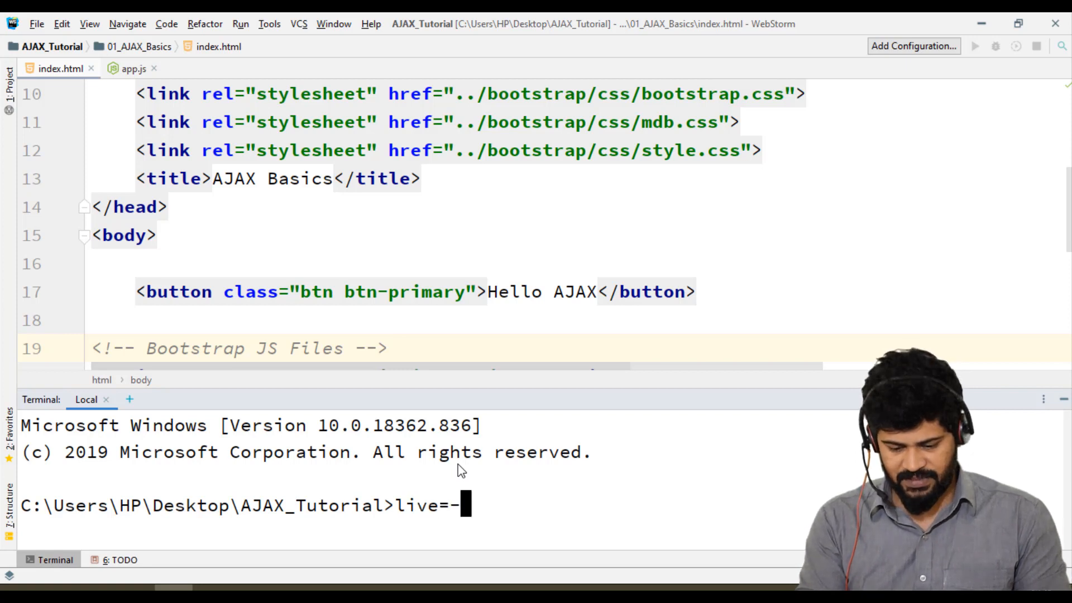
pyautogui.press('Backspace')
pyautogui.write('server --')
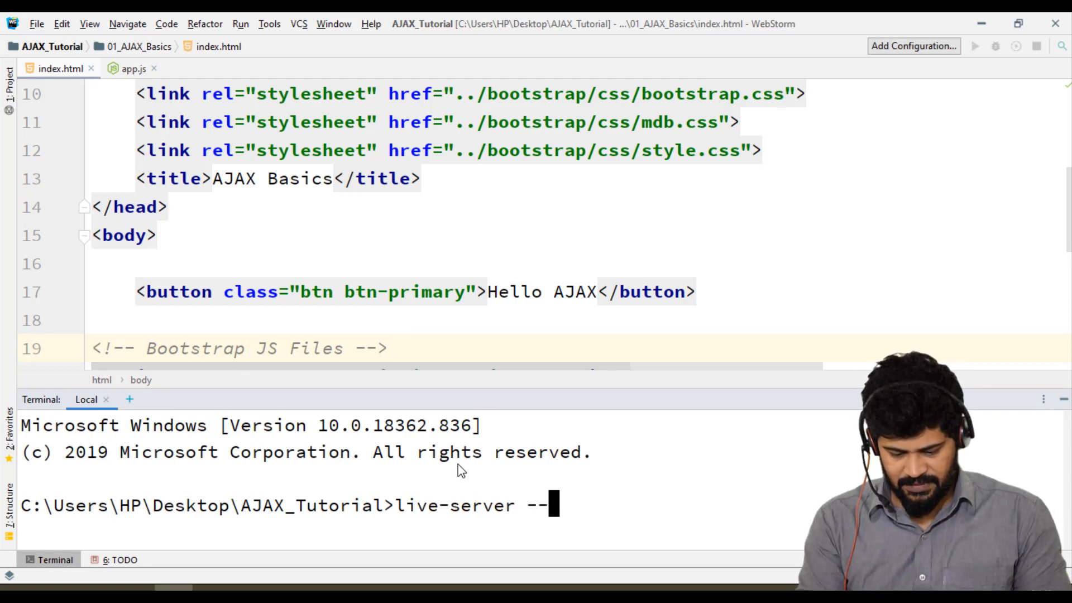
pyautogui.write('port=9000')
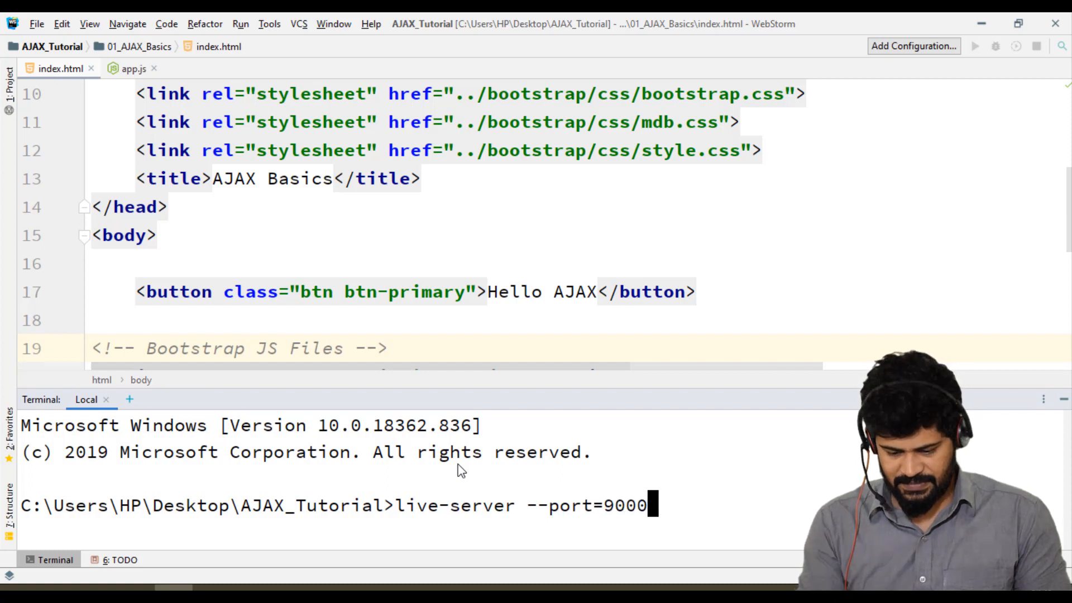
pyautogui.press('Return')
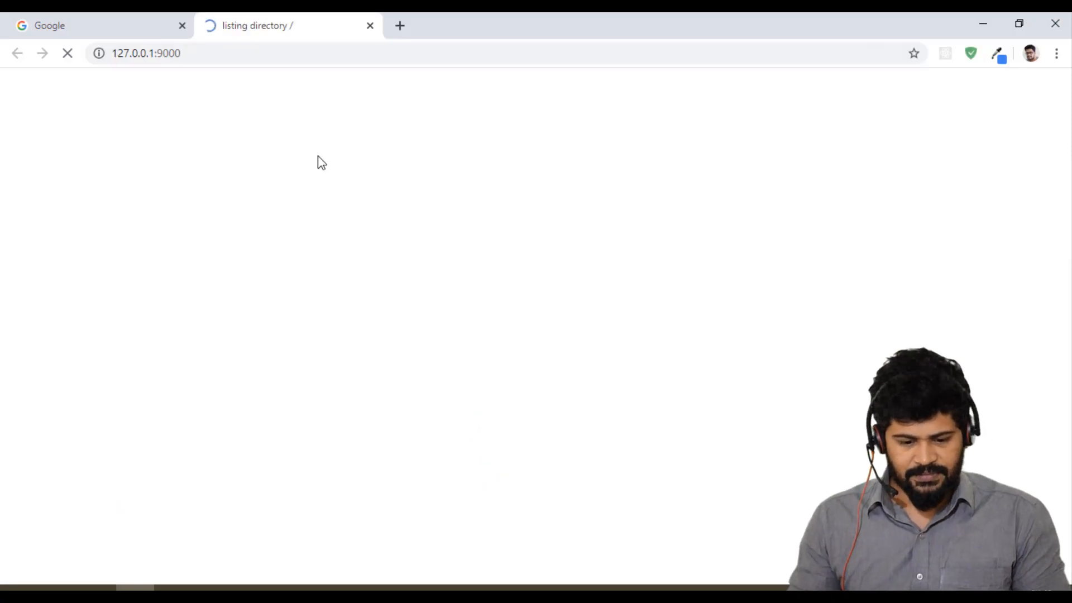
# Load the project folder from the local server listing, then return to WebStorm with the empty app.js in the editor
pyautogui.click(141, 170)
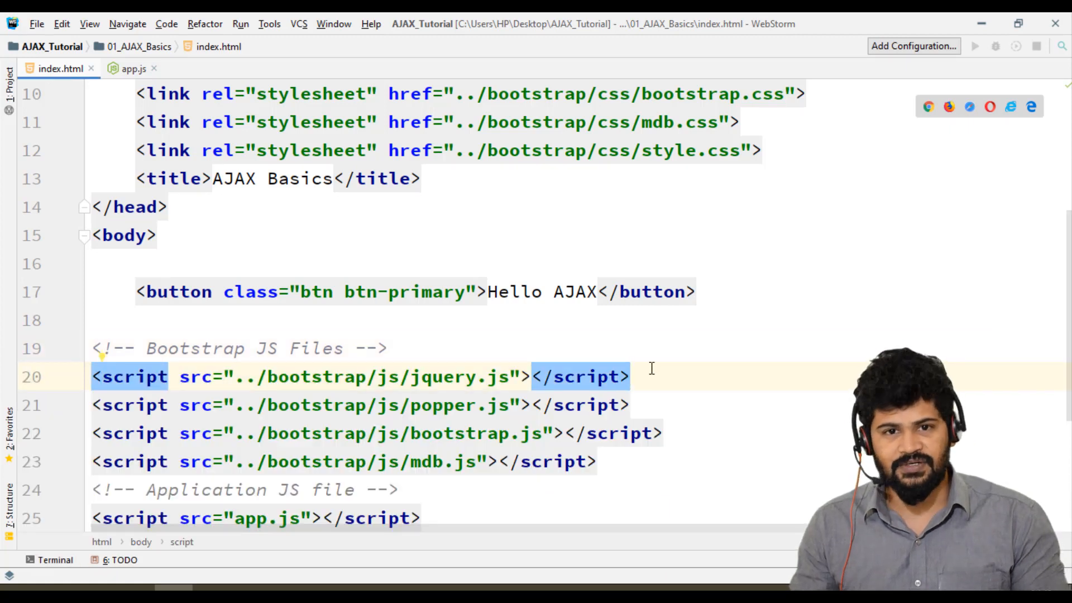
pyautogui.click(576, 321)
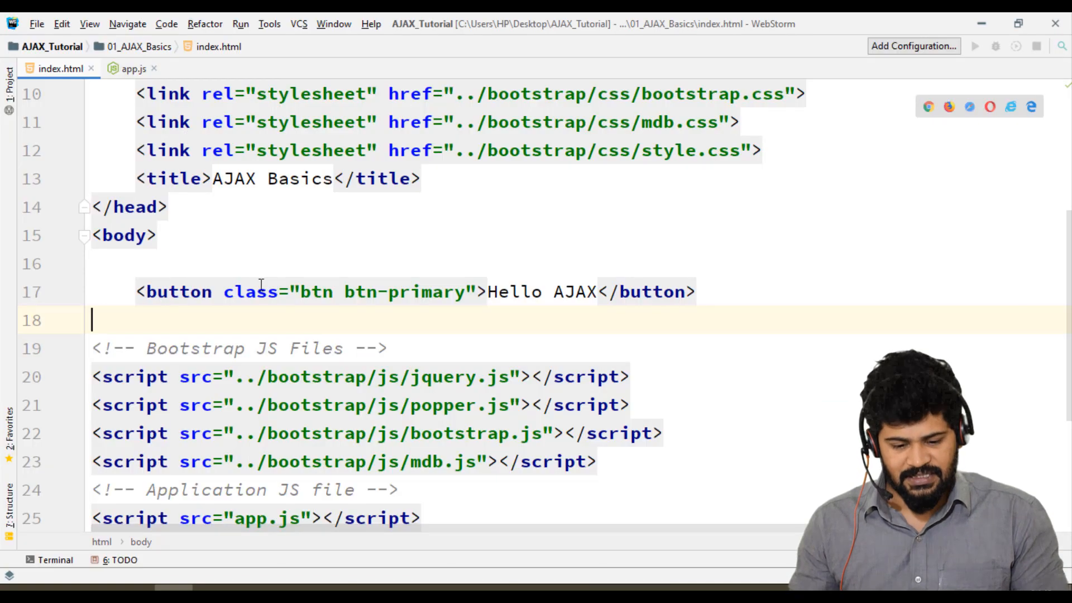
pyautogui.scroll(3)
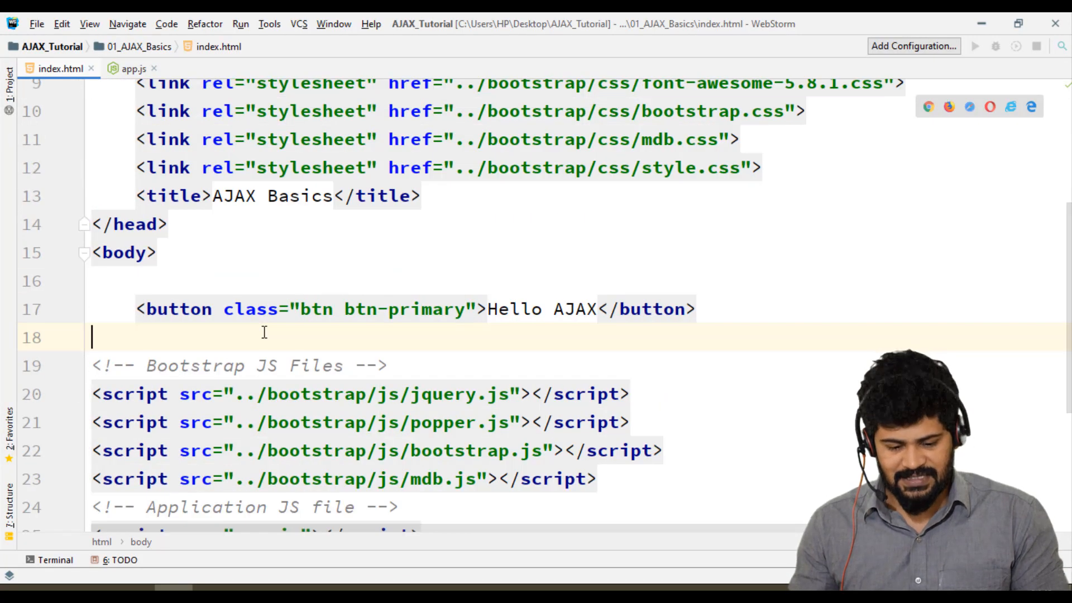
pyautogui.click(134, 68)
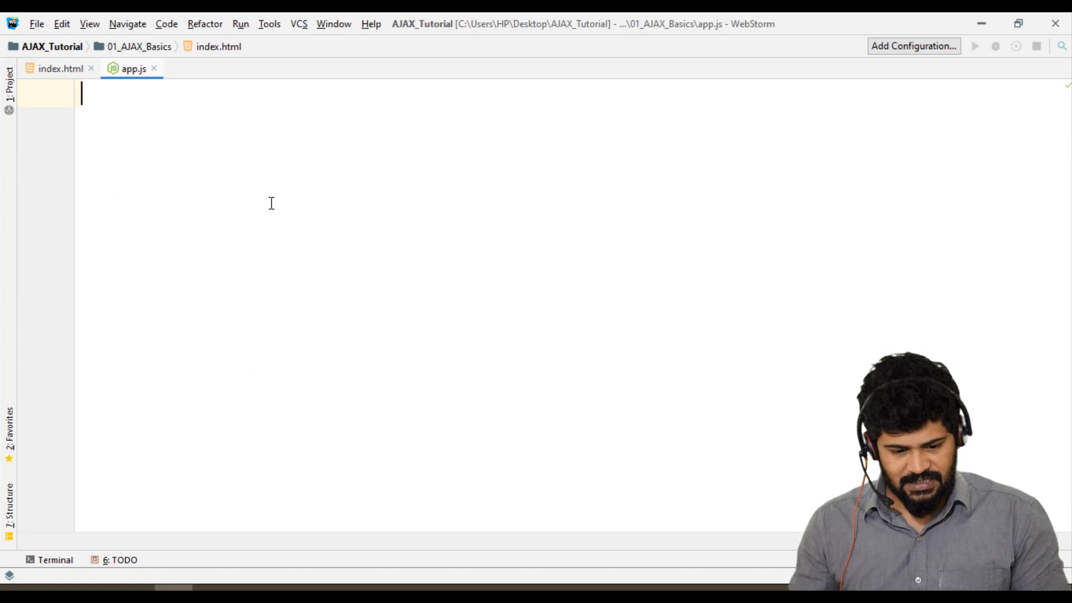
# Write console.log('Welcome to AJAX'); in app.js using autocomplete
pyautogui.write('console.lo')
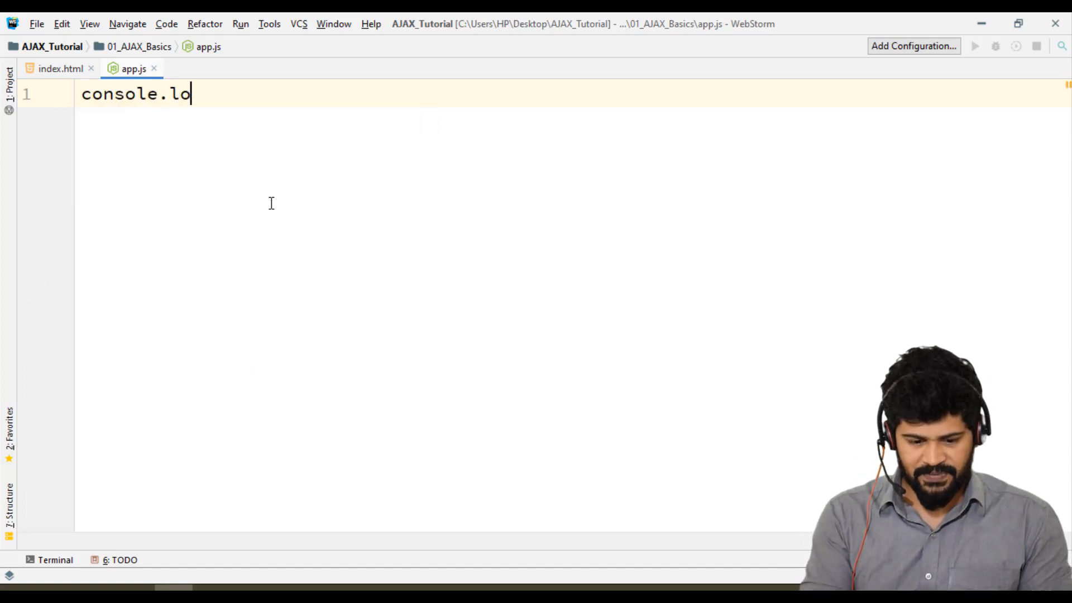
pyautogui.write("g('Welco'")
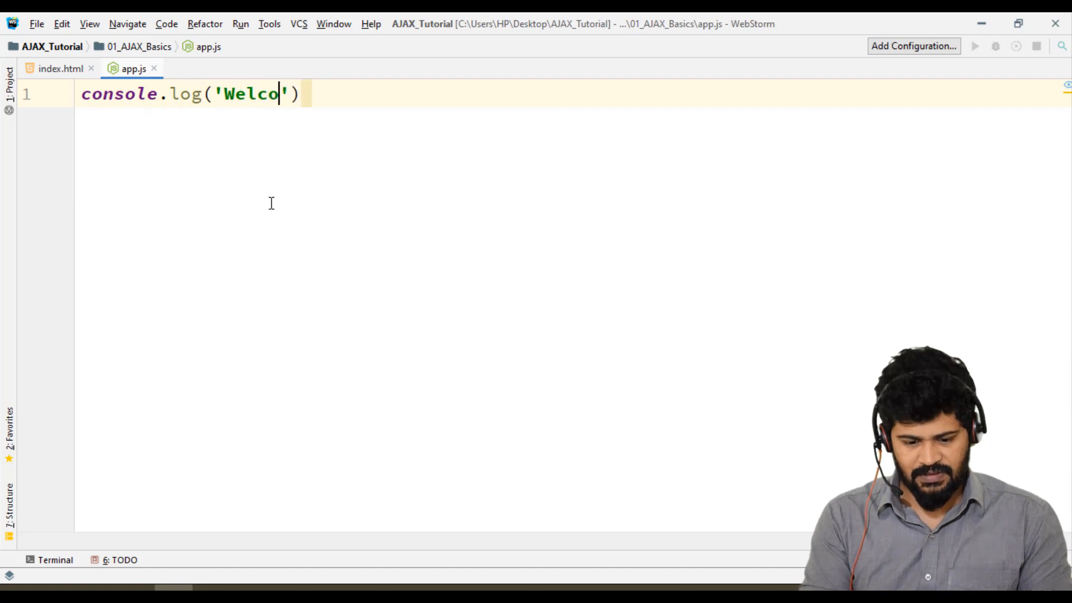
pyautogui.write('me to AJAX')
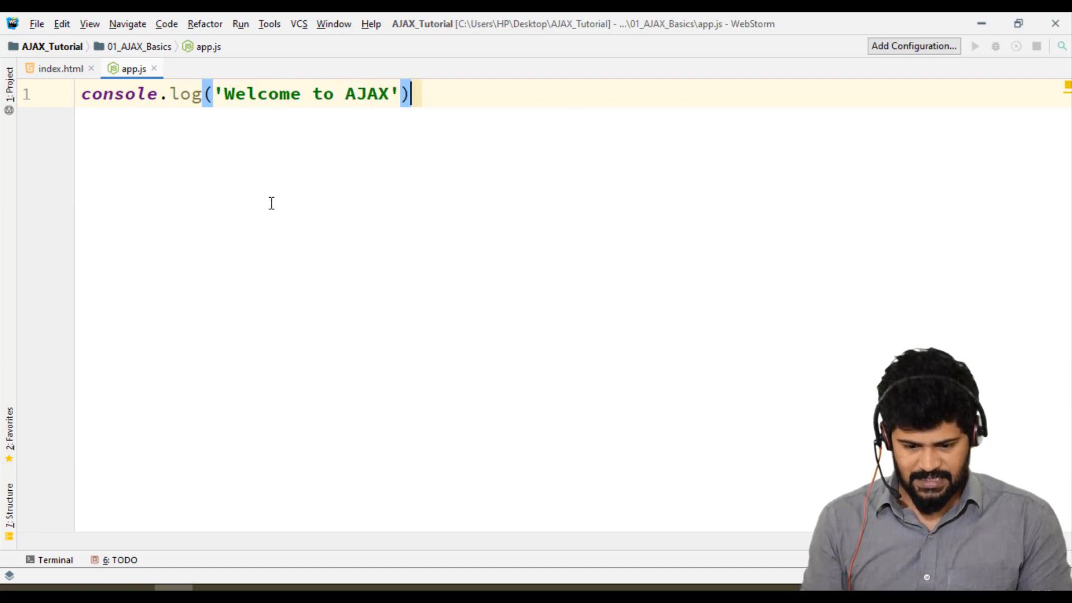
pyautogui.write(';')
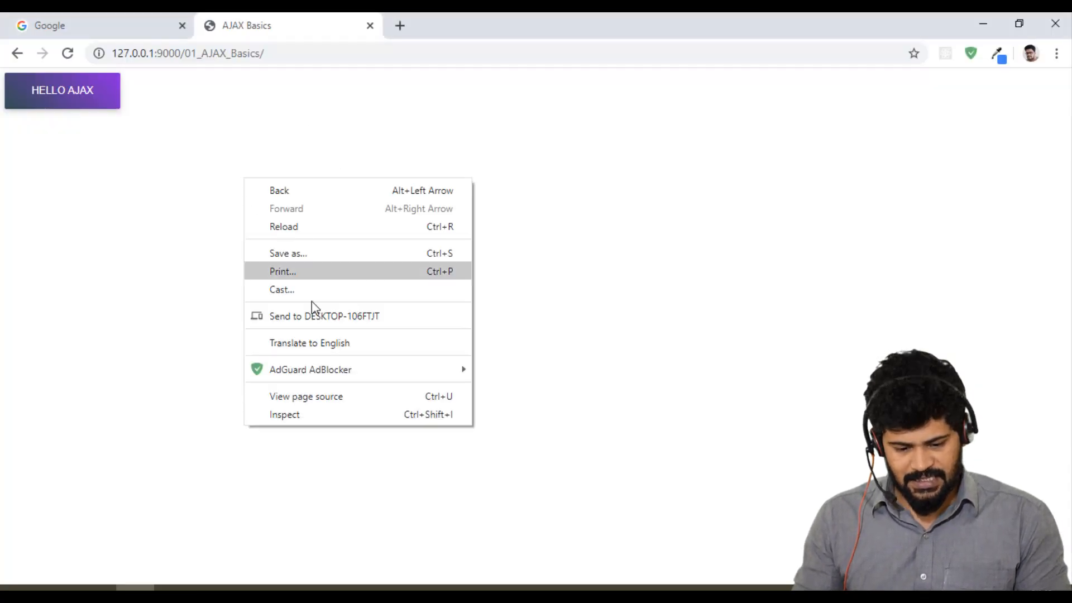
# Inspect the page and show the Console tab displaying 'Welcome to AJAX' from app.js line 1
pyautogui.click(285, 414)
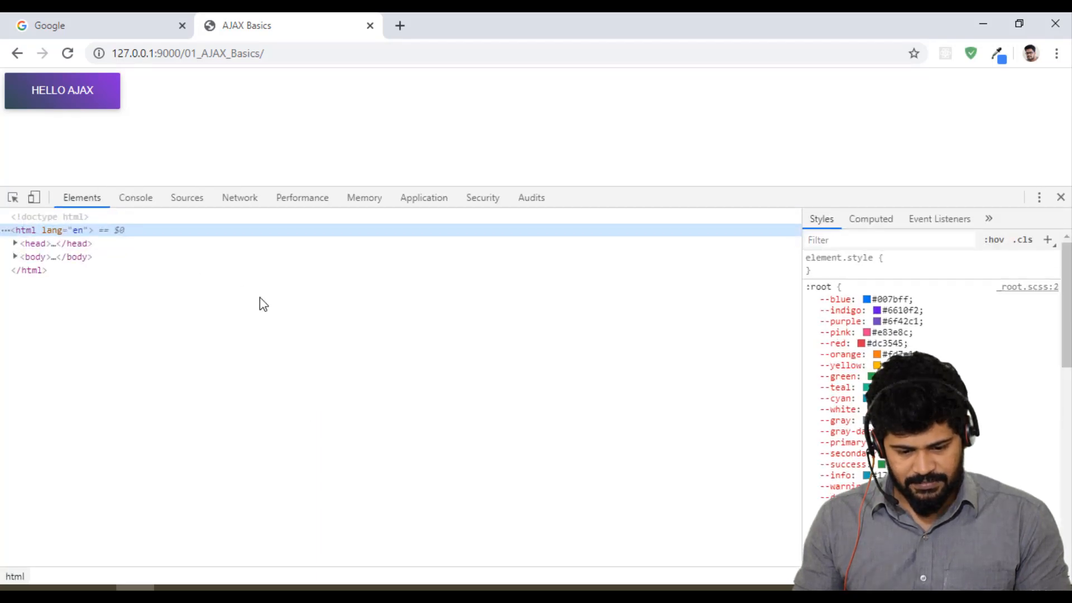
pyautogui.click(239, 208)
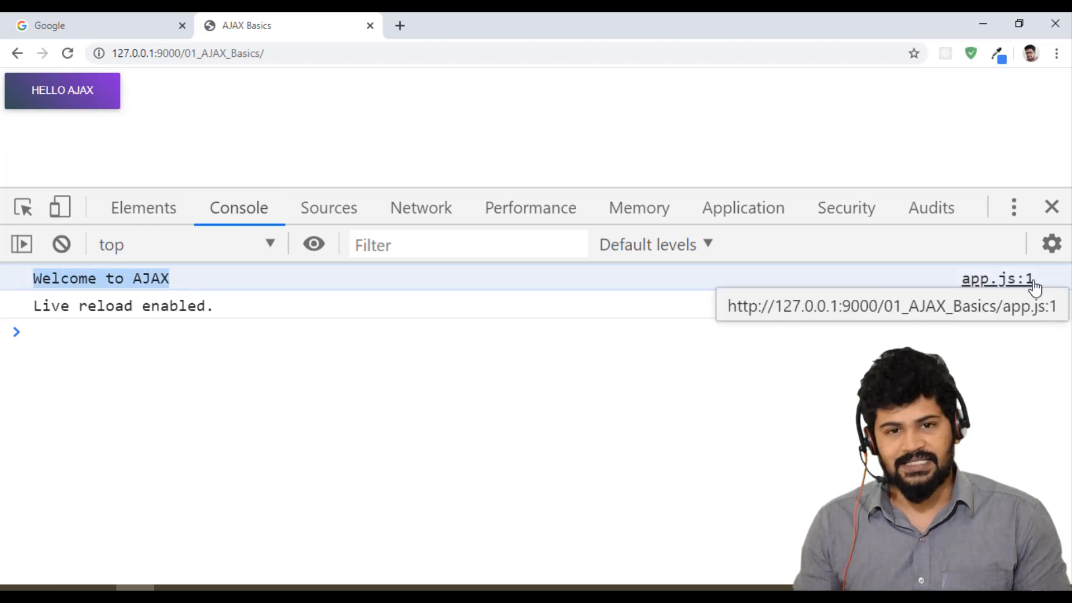
pyautogui.moveTo(386, 266)
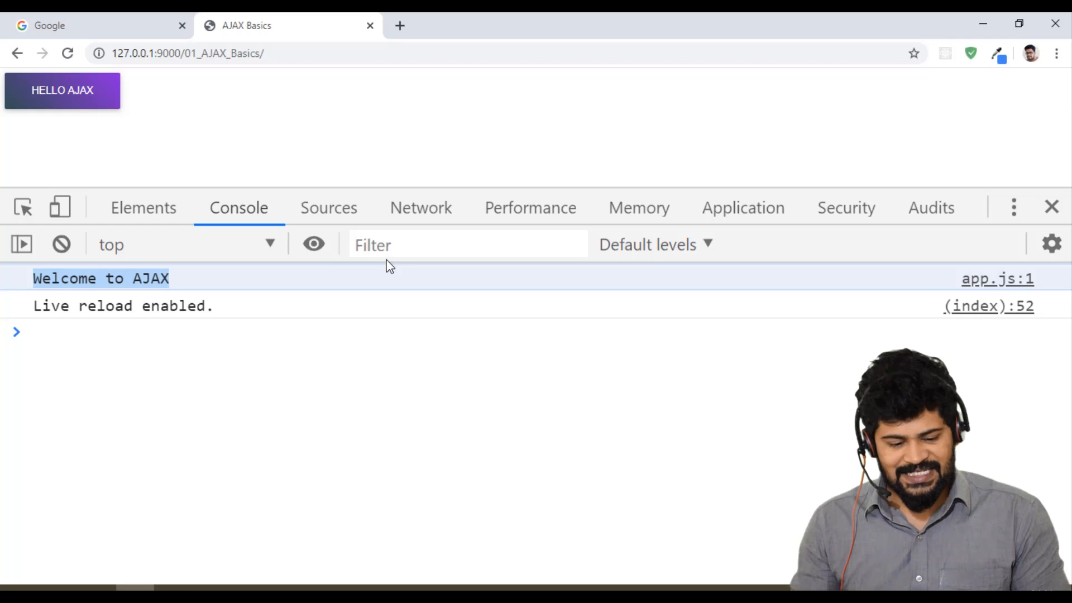
pyautogui.click(420, 387)
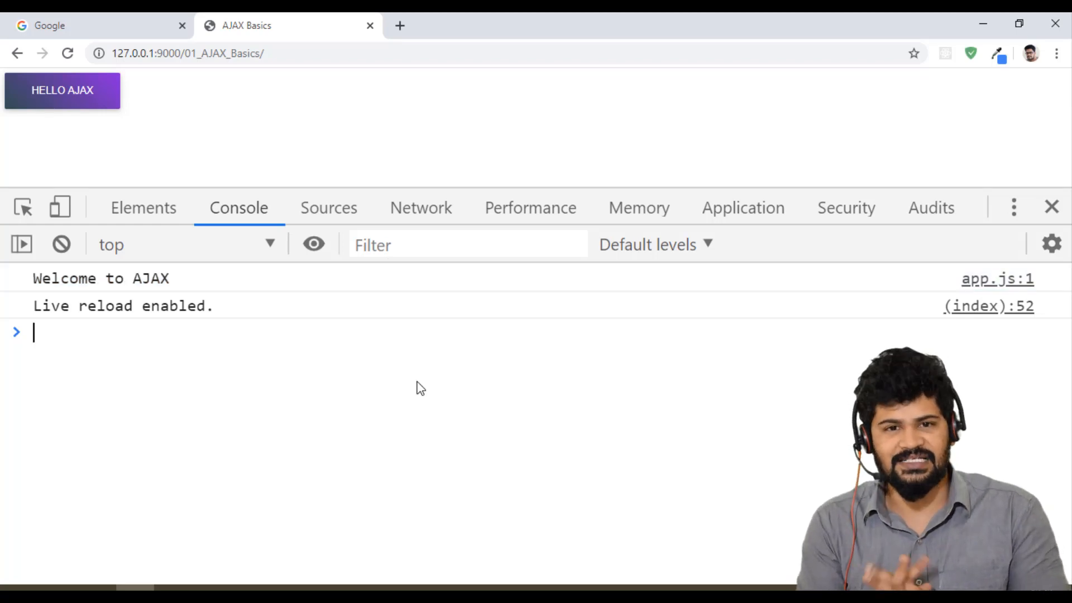